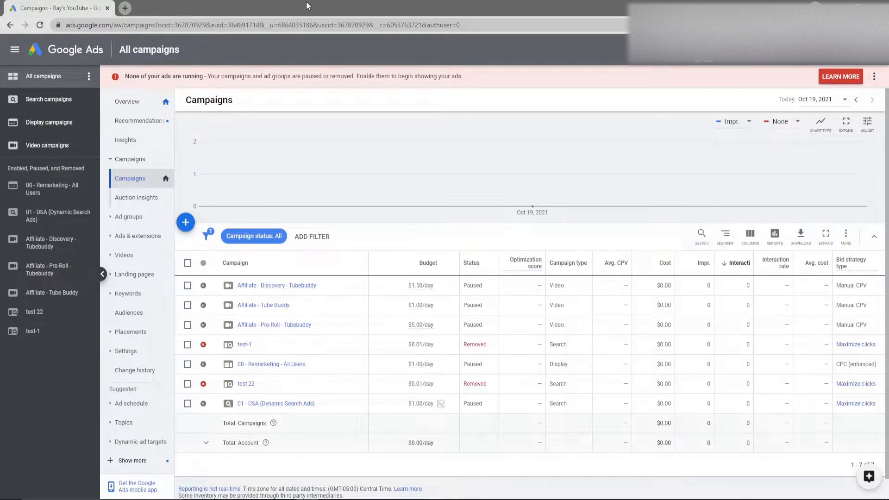
mouse_move(532, 205)
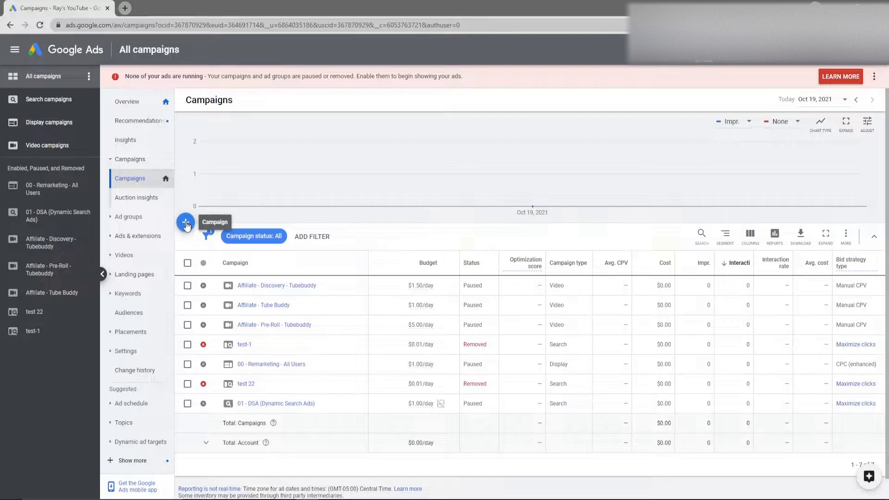
Bring up the new campaign choices from the blue + button on the Campaigns page.
left_click(186, 223)
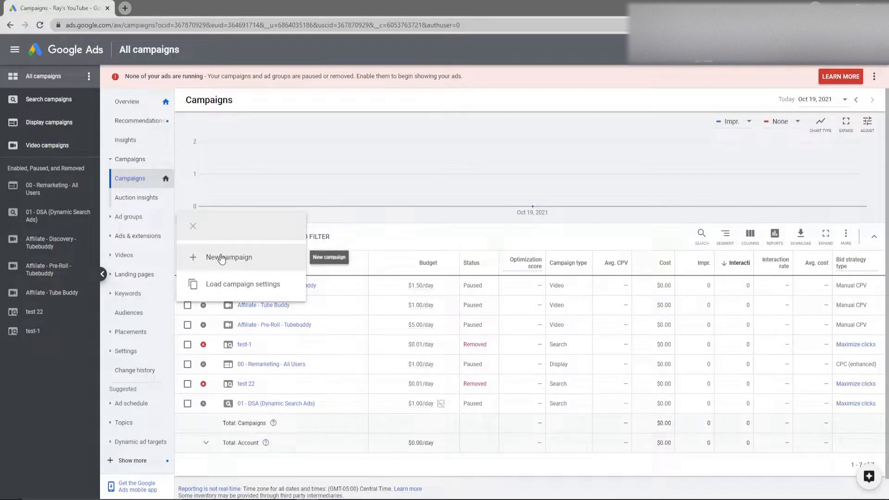
Start a new campaign with App promotion as its goal.
left_click(228, 257)
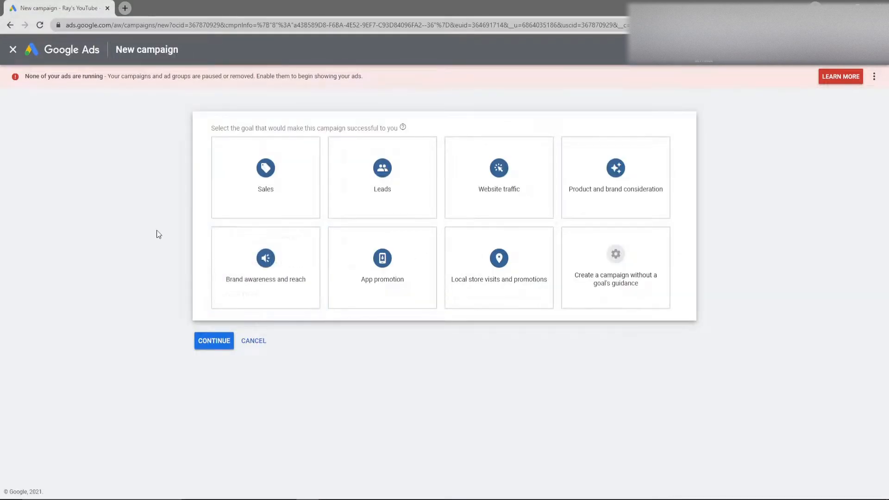
mouse_move(317, 248)
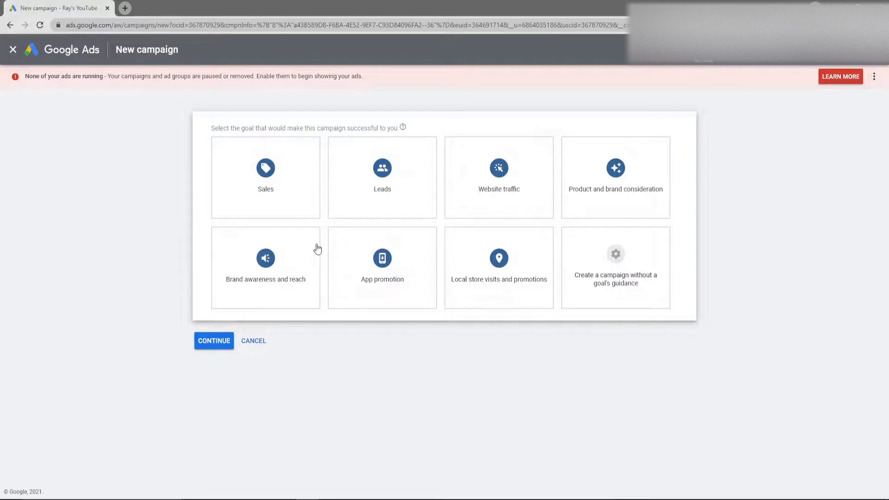
mouse_move(650, 269)
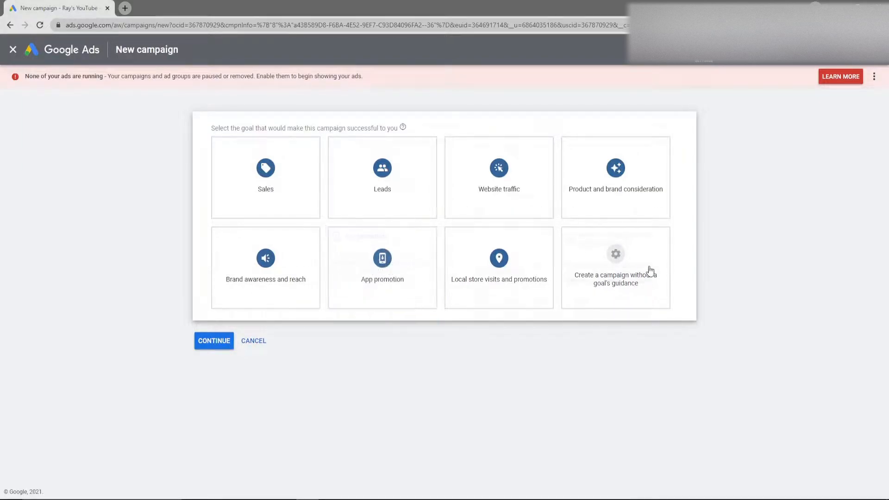
left_click(615, 266)
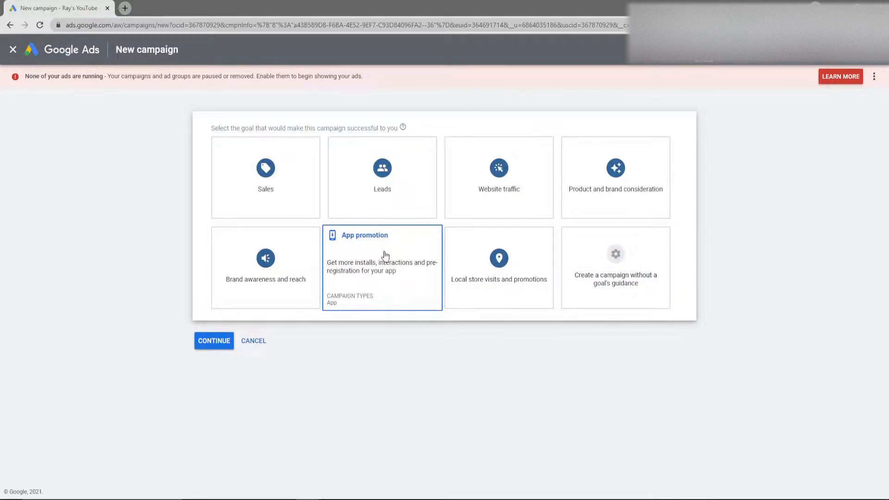
left_click(213, 340)
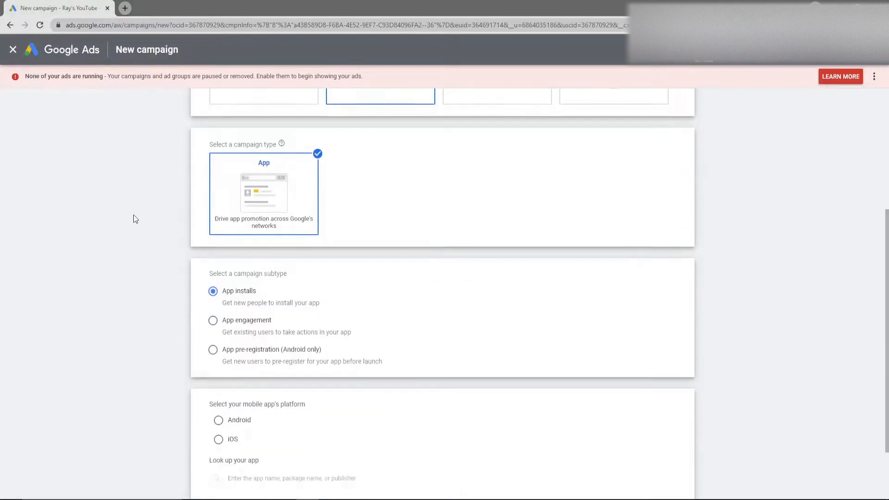
scroll("down", 3)
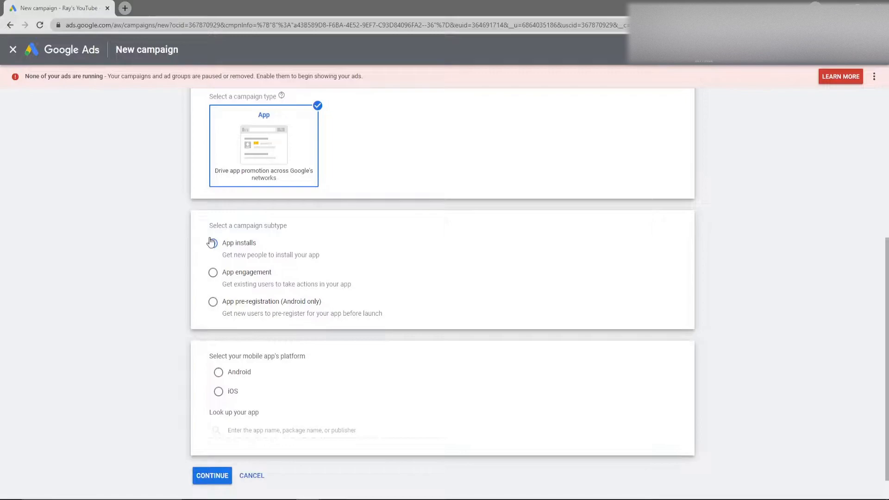
Try the App engagement subtype, then settle on App installs.
left_click(213, 272)
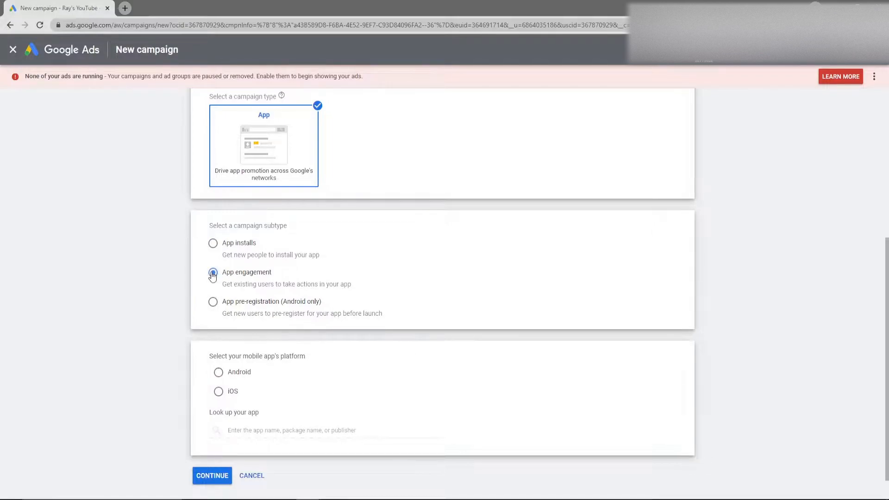
left_click(213, 271)
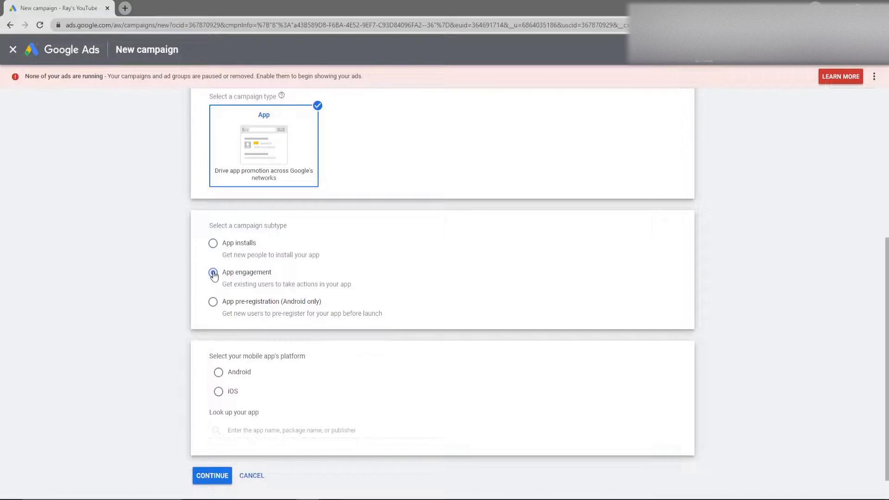
left_click(212, 243)
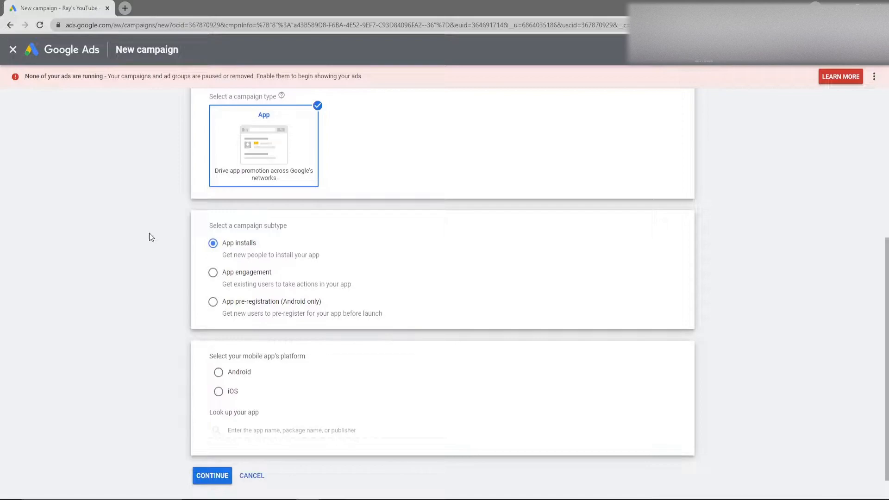
mouse_move(168, 292)
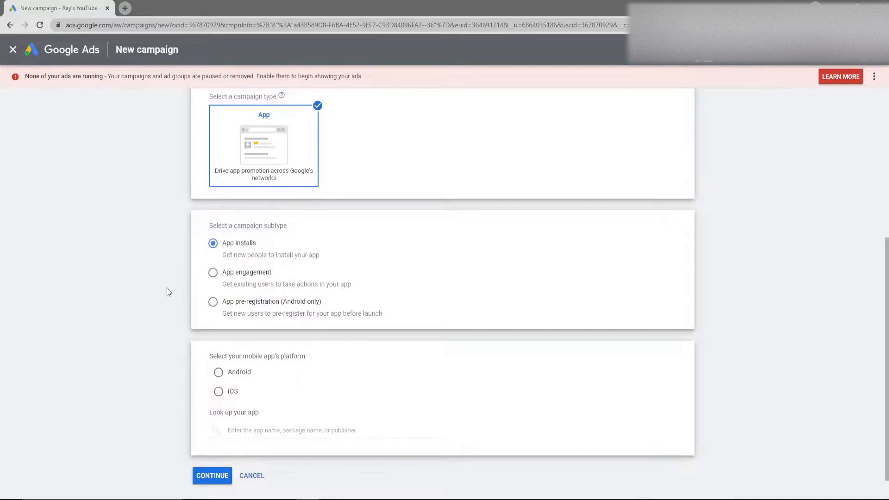
scroll("down", 3)
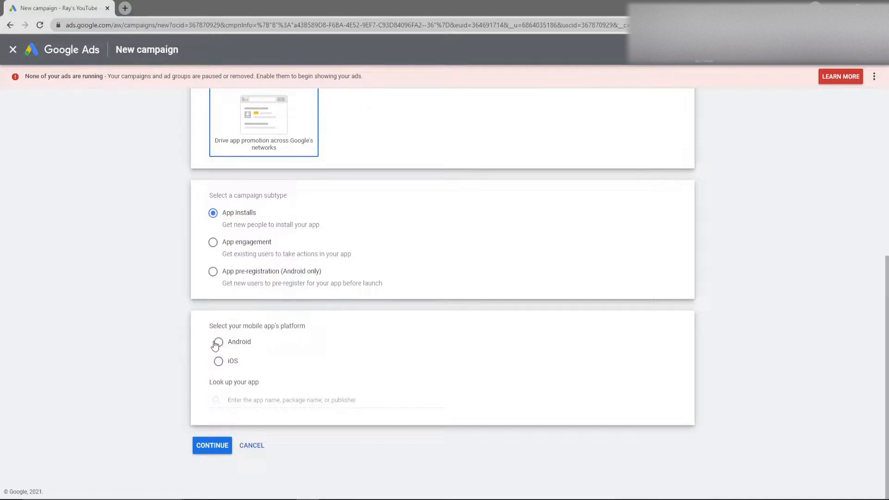
Target Android and pick Costco Wholesale as the app to promote, searching 'costco'.
left_click(218, 341)
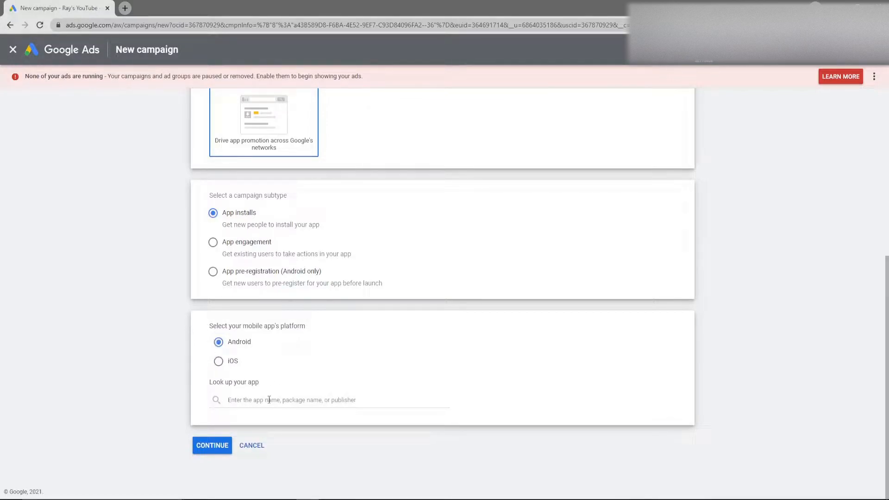
left_click(328, 400)
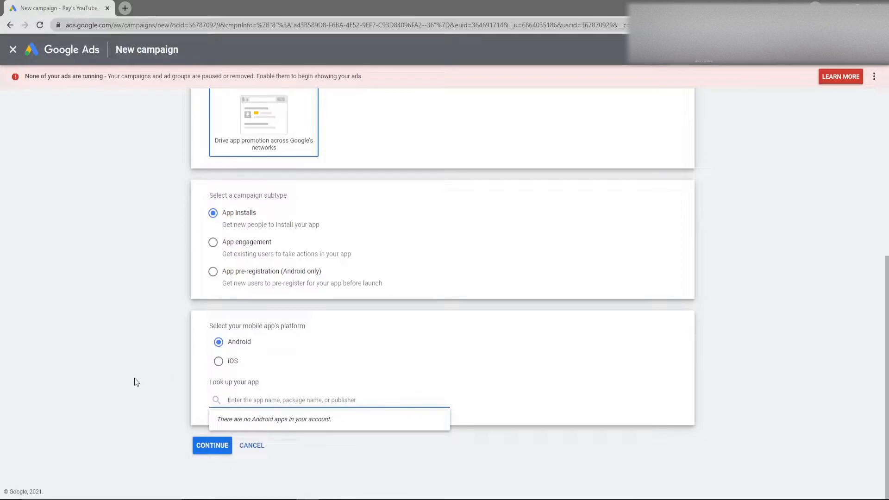
mouse_move(119, 364)
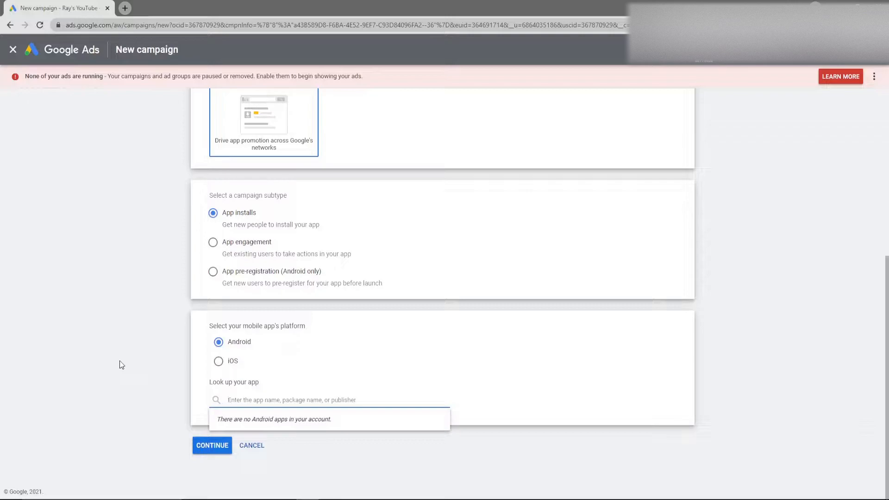
type("costco")
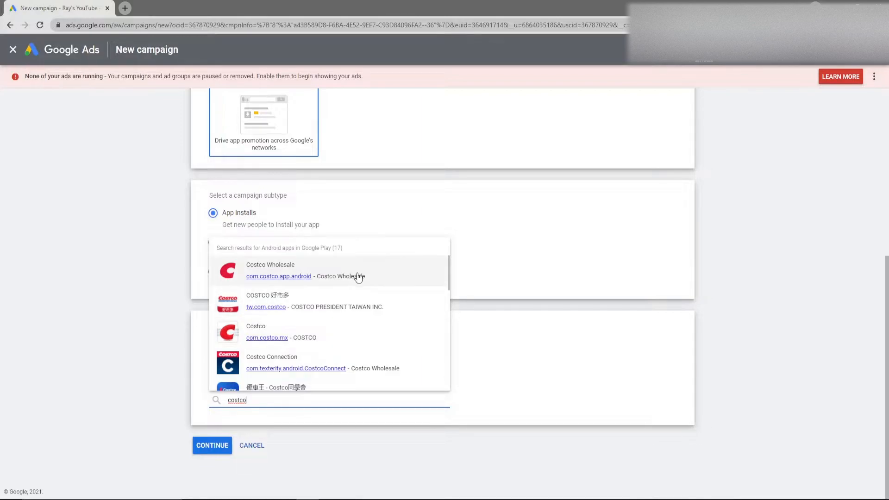
left_click(278, 272)
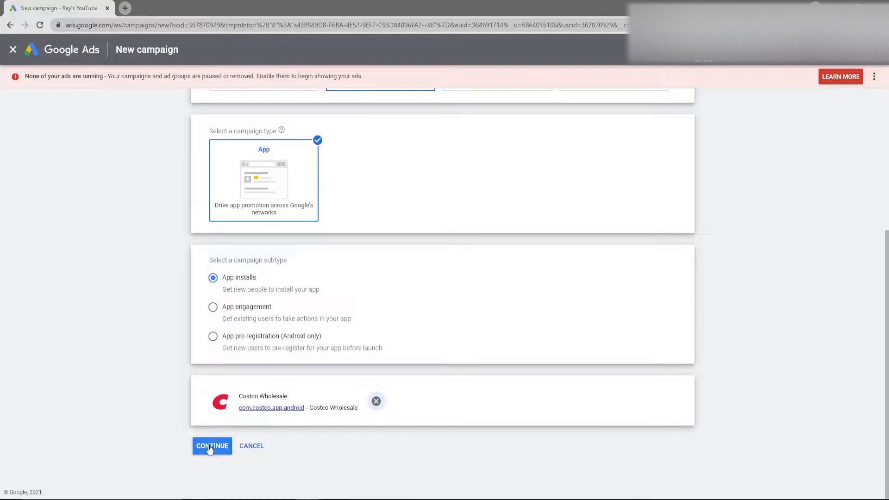
Continue to campaign settings and name the campaign 'Costco App Campaign'.
left_click(211, 446)
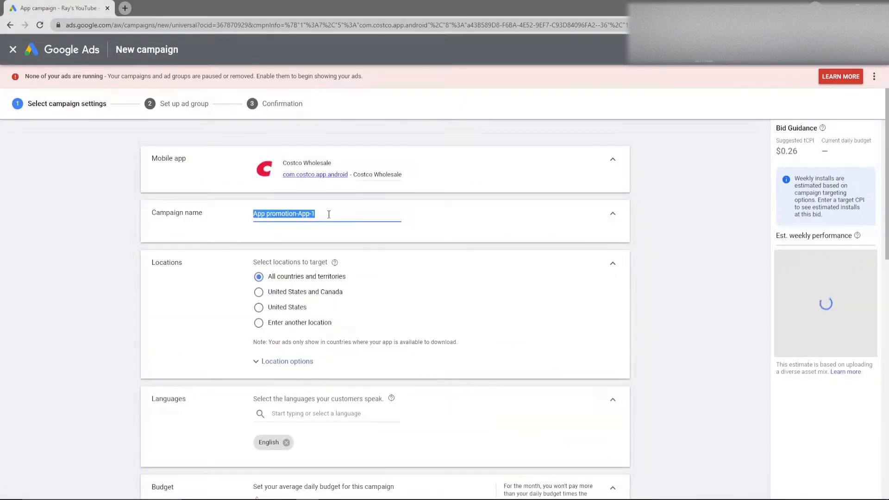
type("Costco")
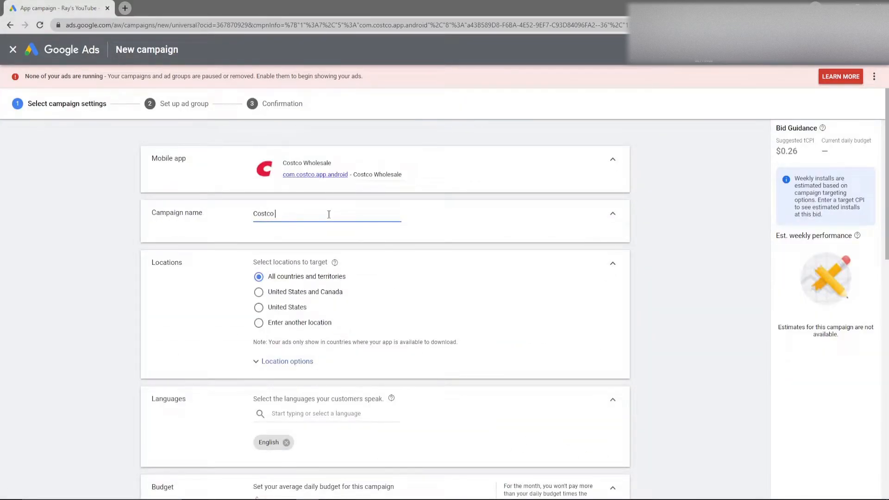
type("App Campaign")
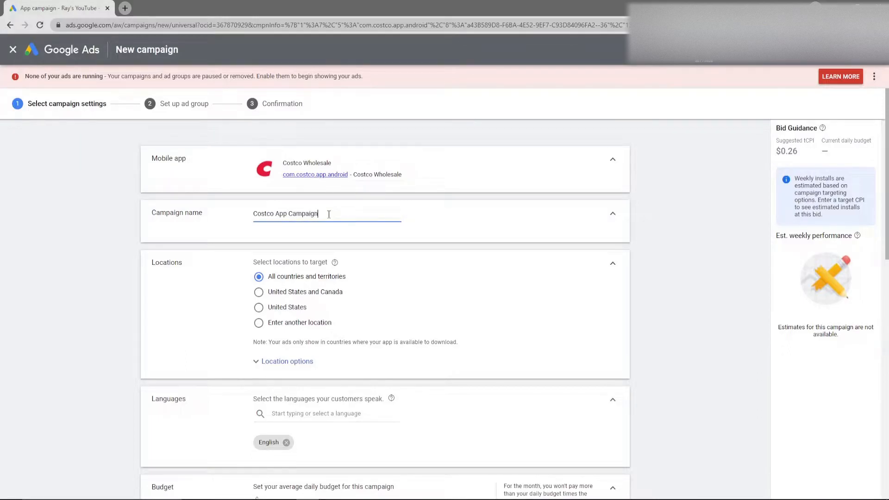
scroll("down", 3)
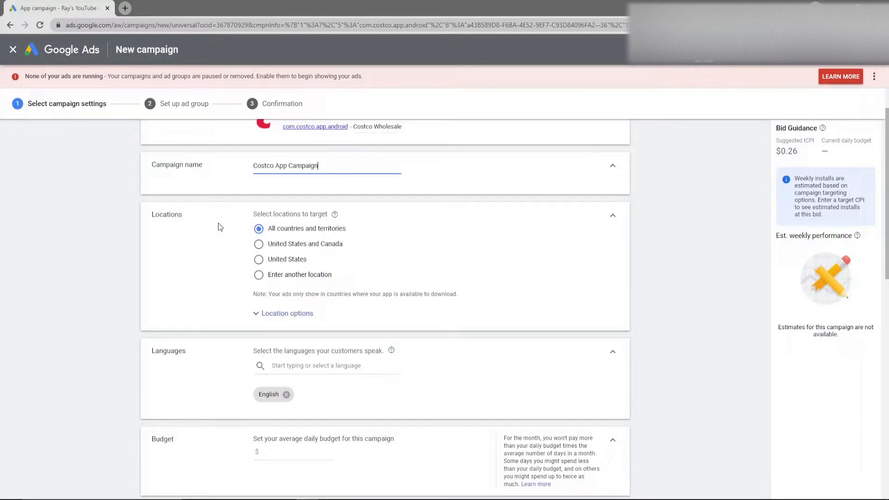
mouse_move(217, 242)
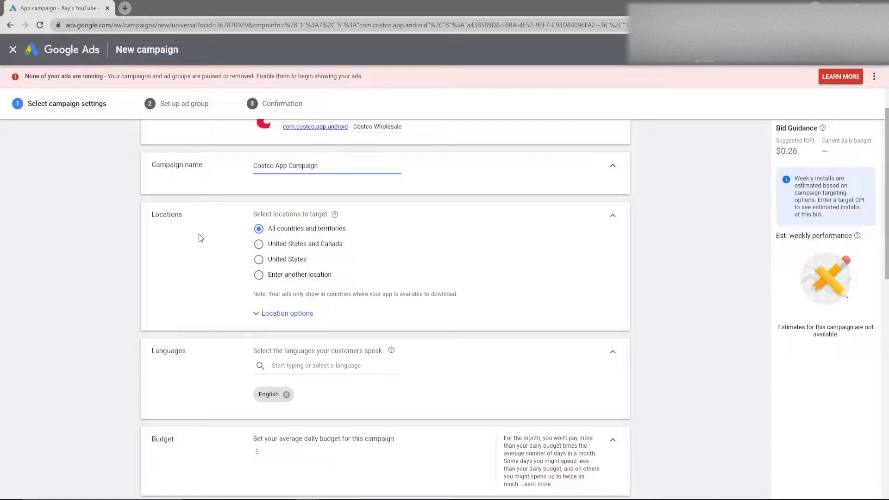
scroll("down", 3)
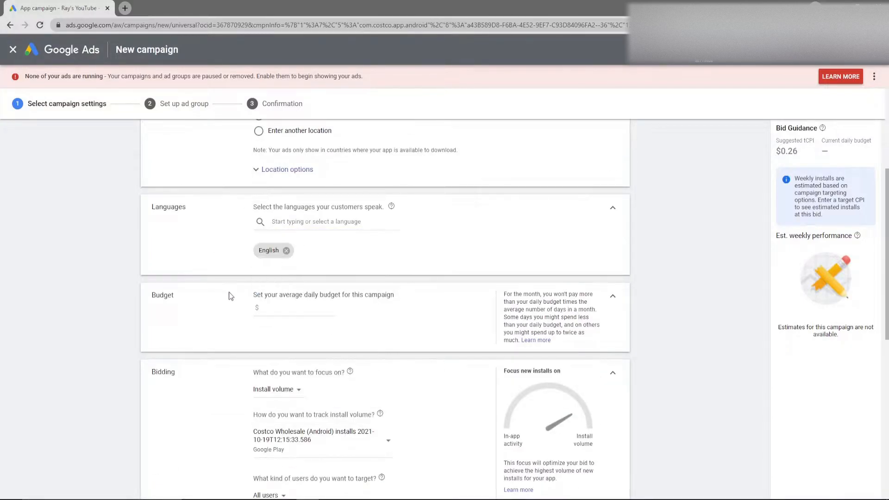
type("1.00")
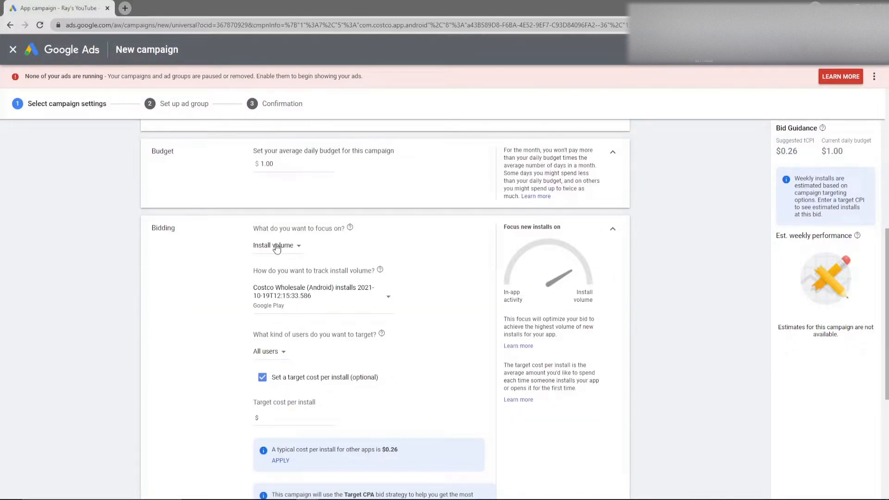
left_click(276, 244)
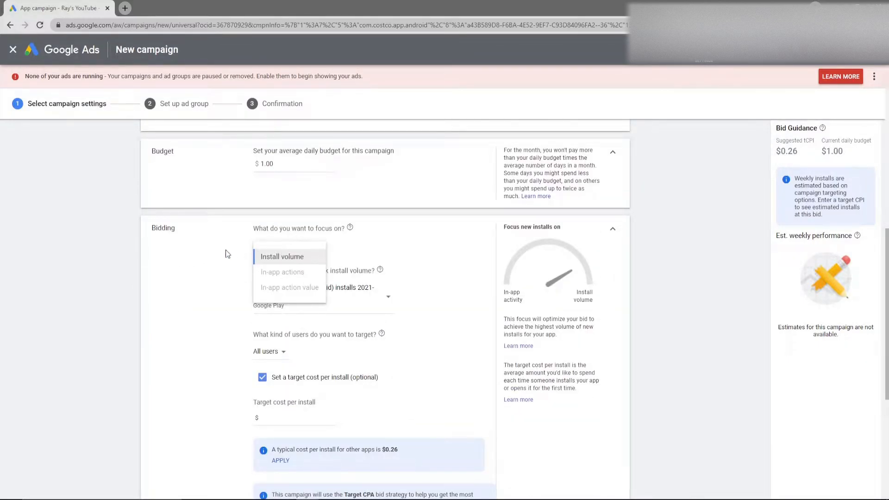
left_click(281, 256)
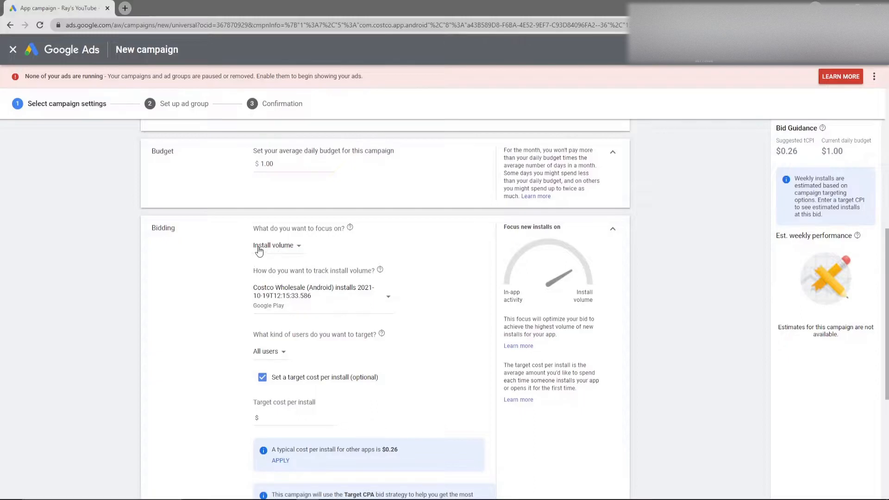
left_click(277, 244)
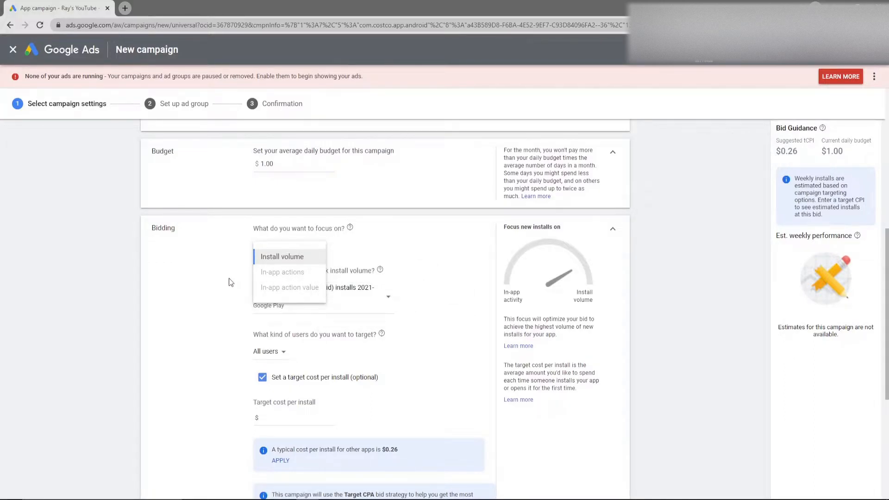
mouse_move(290, 287)
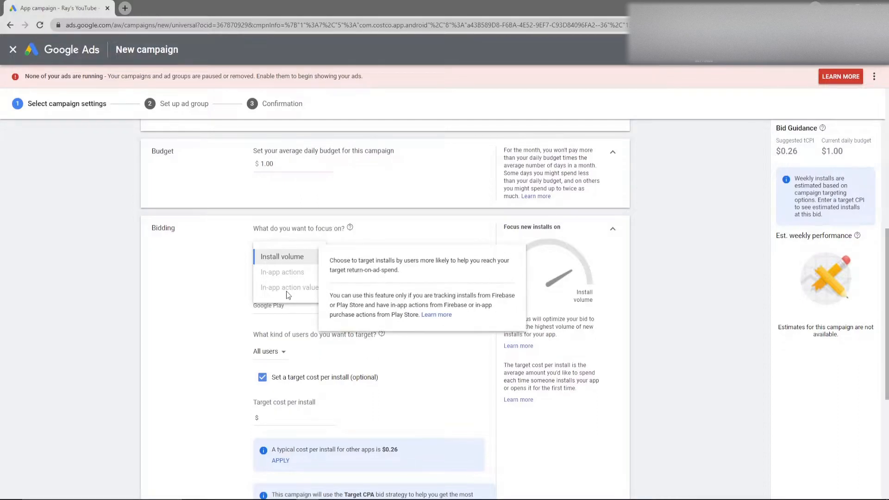
mouse_move(289, 294)
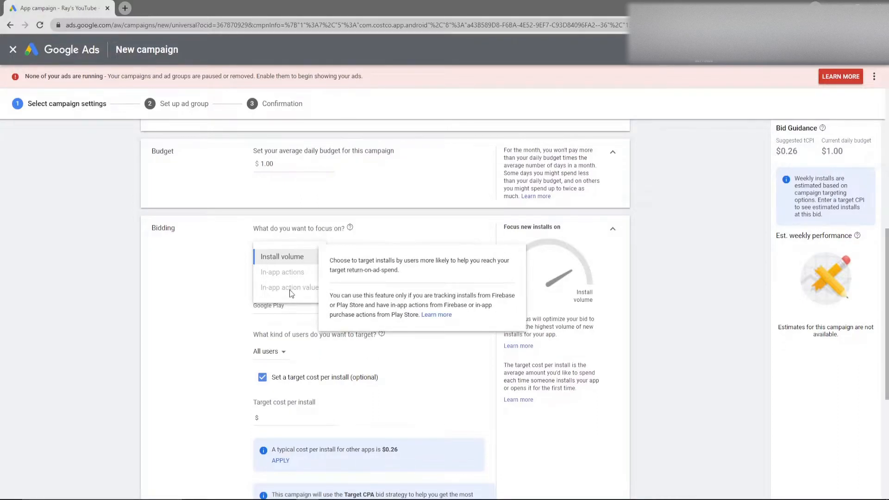
mouse_move(286, 292)
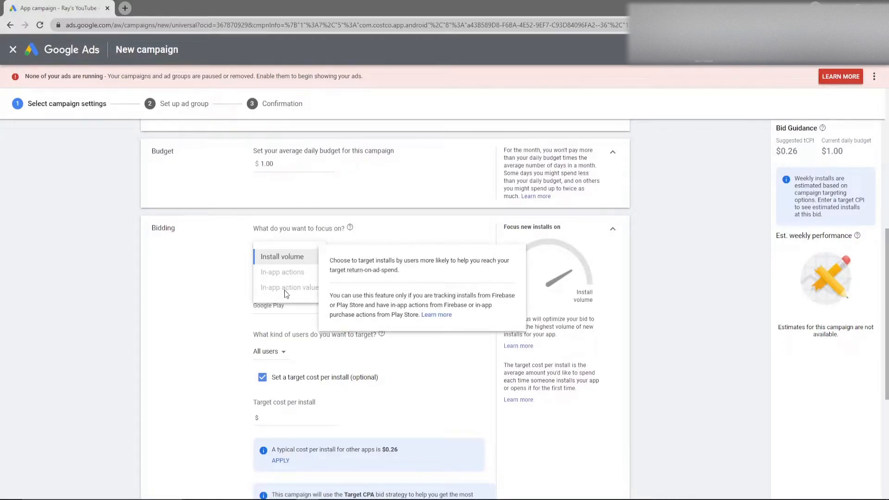
left_click(282, 257)
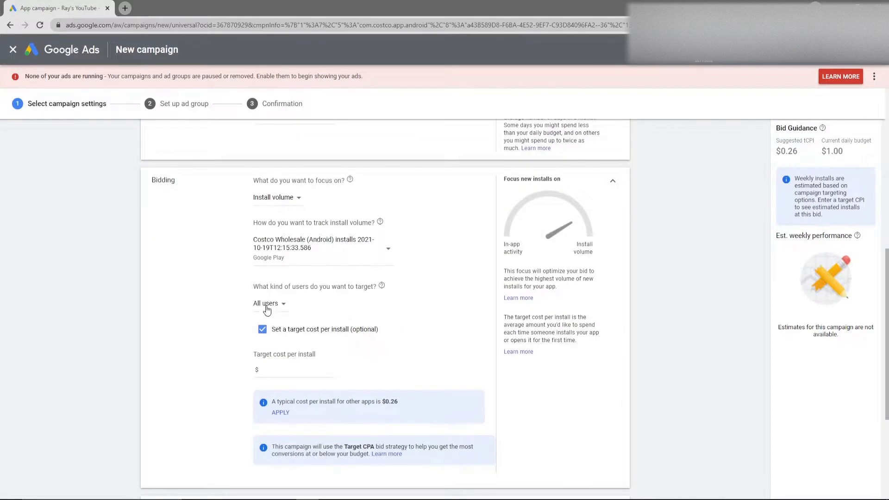
left_click(267, 302)
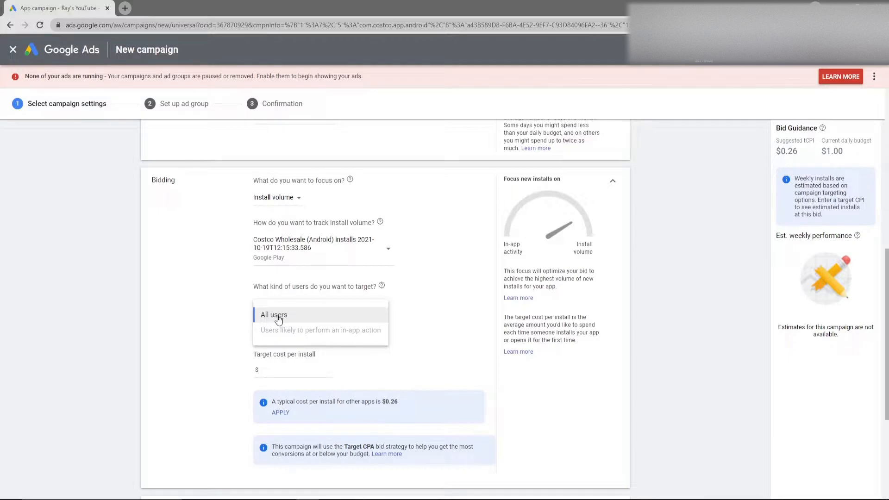
mouse_move(289, 333)
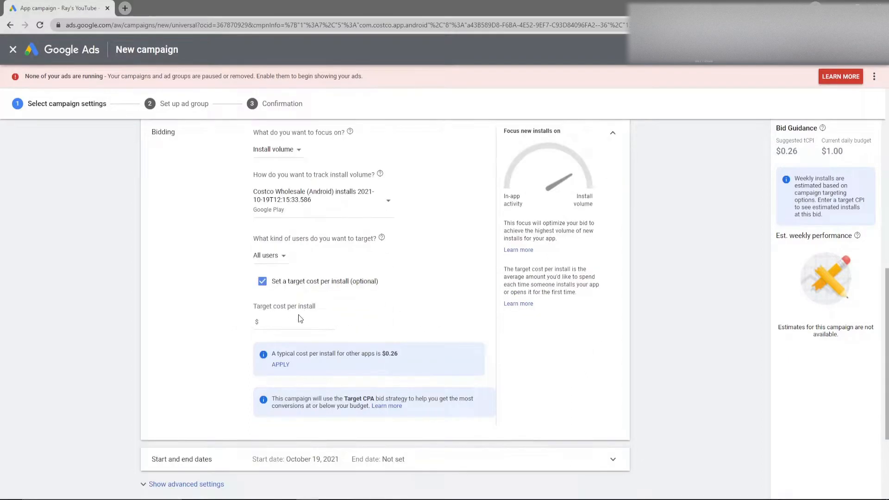
left_click(275, 322)
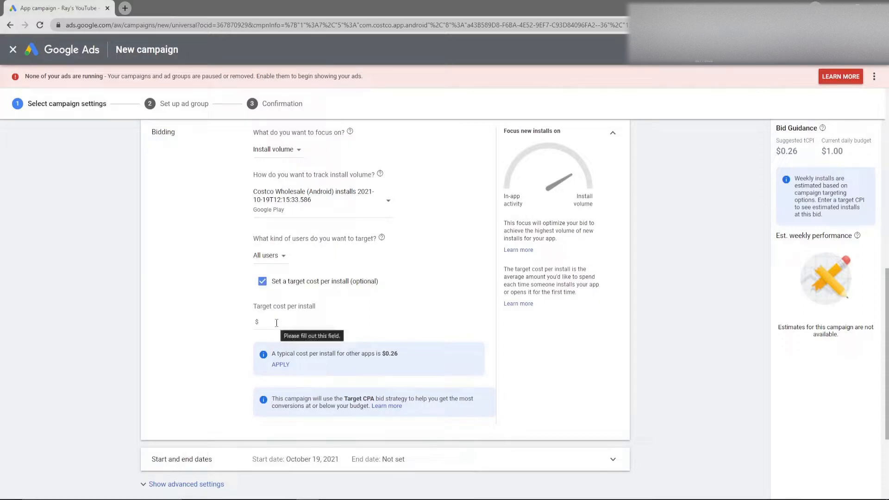
left_click(293, 322)
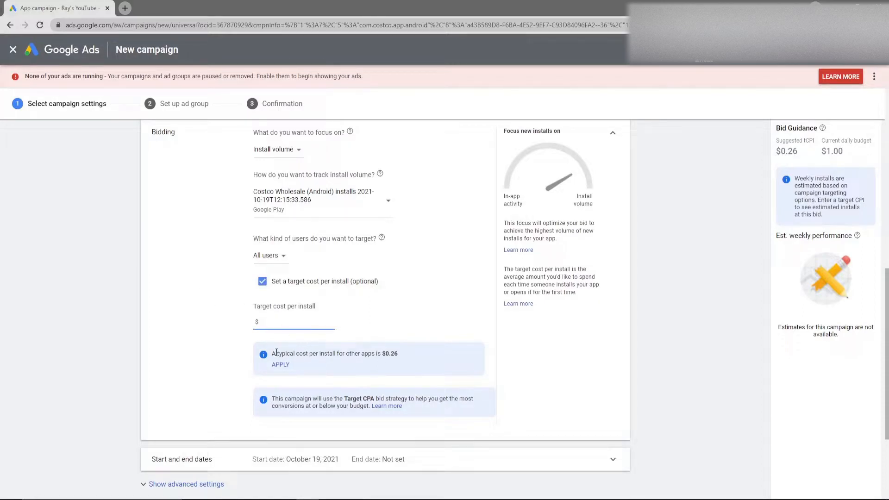
mouse_move(219, 320)
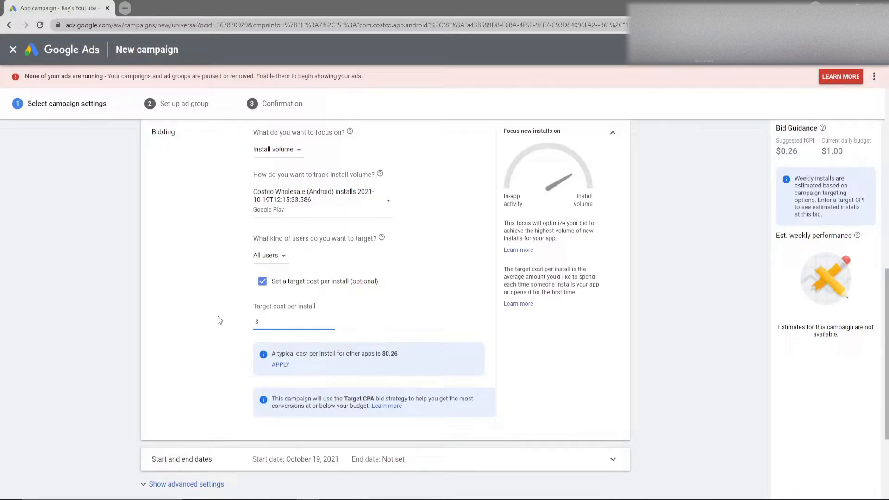
left_click(294, 321)
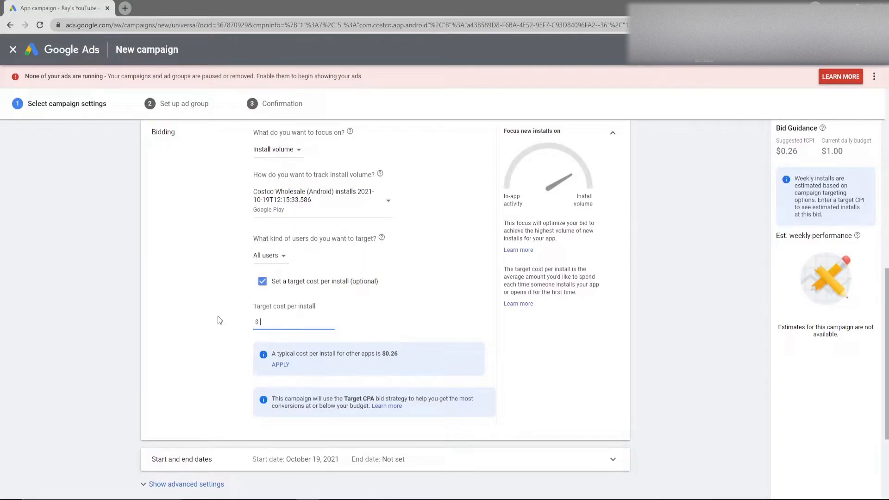
scroll("down", 3)
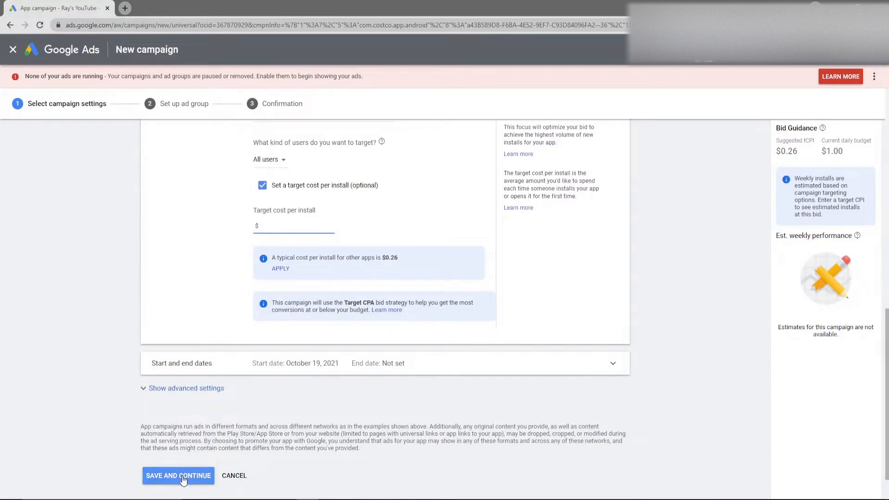
Save the campaign settings and name the ad group 'All Users Targeting'.
left_click(178, 475)
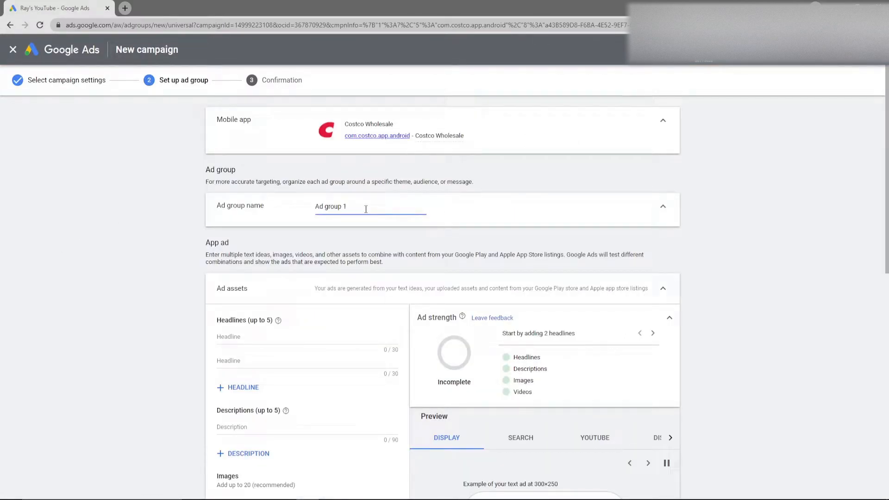
type("All Users Tar")
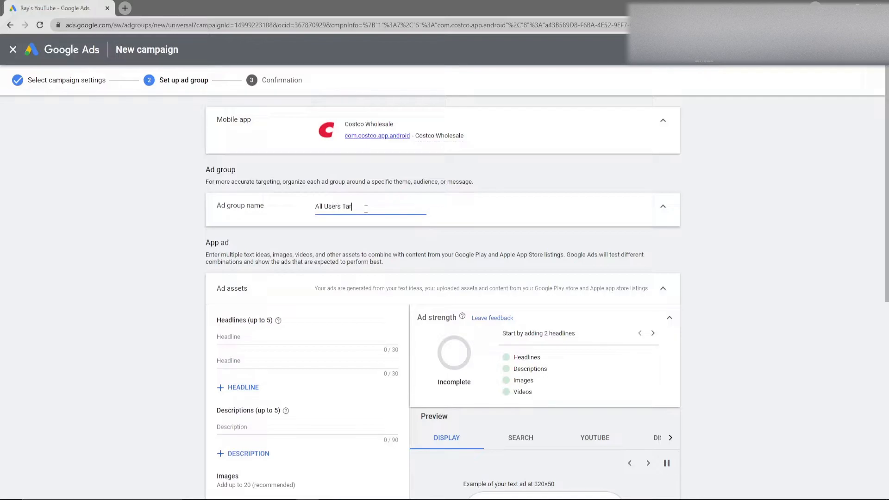
type("geting")
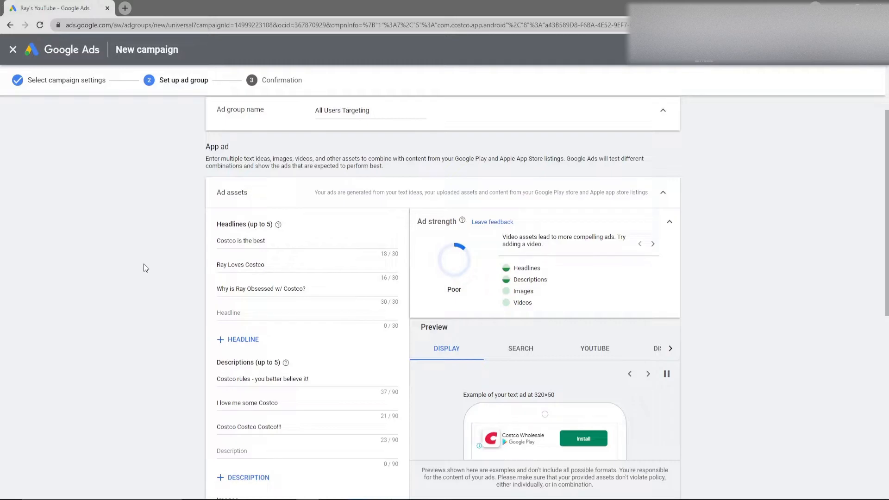
scroll("down", 3)
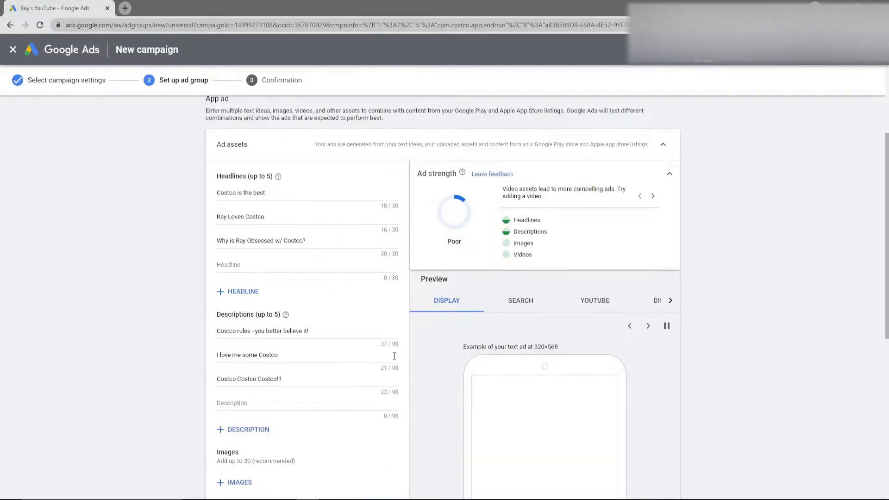
scroll("down", 3)
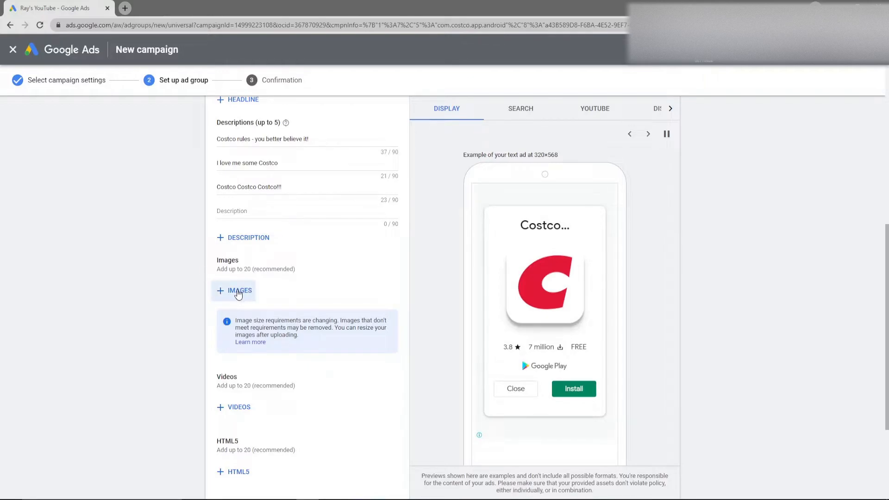
Upload the Costco logo file and add it as an image for the ad.
left_click(234, 290)
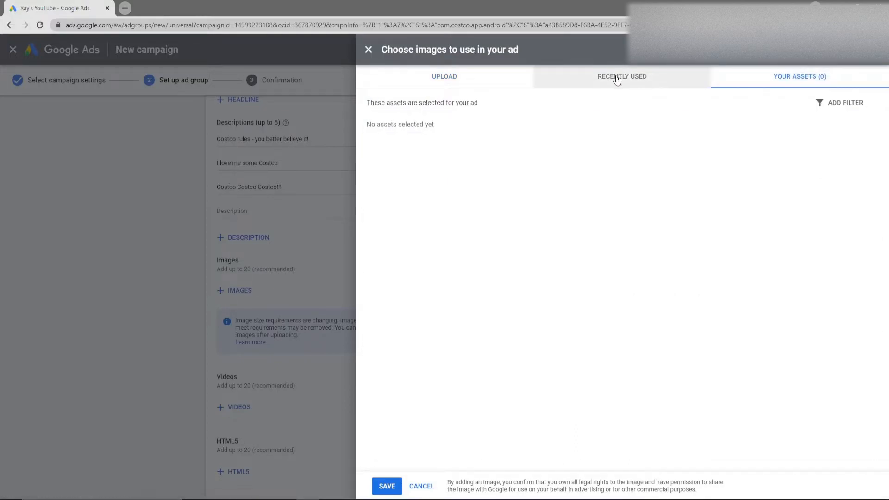
left_click(622, 77)
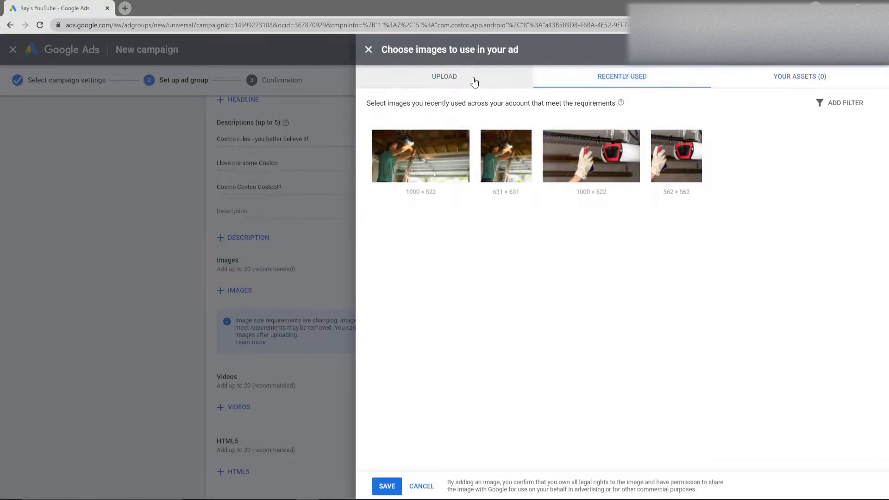
left_click(444, 77)
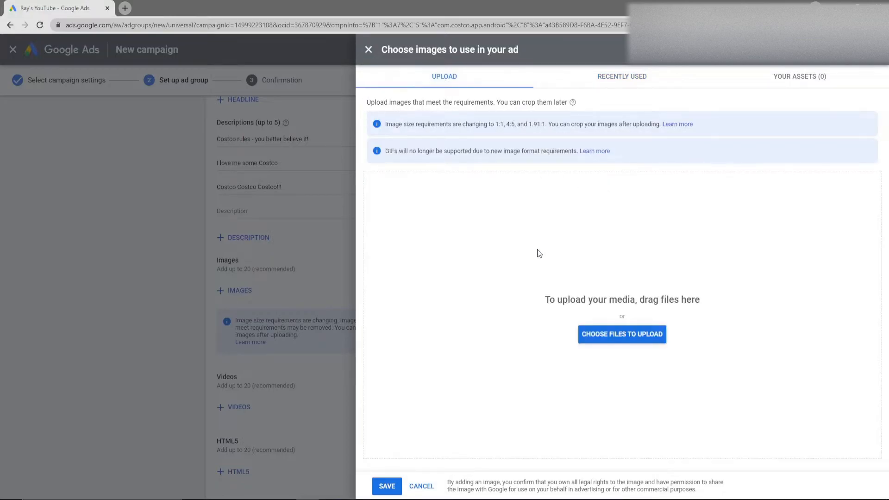
mouse_move(461, 288)
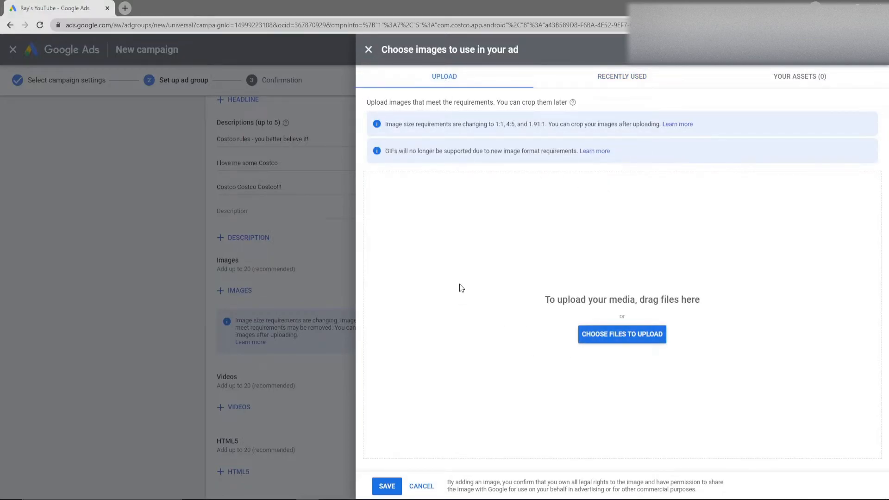
left_click(621, 334)
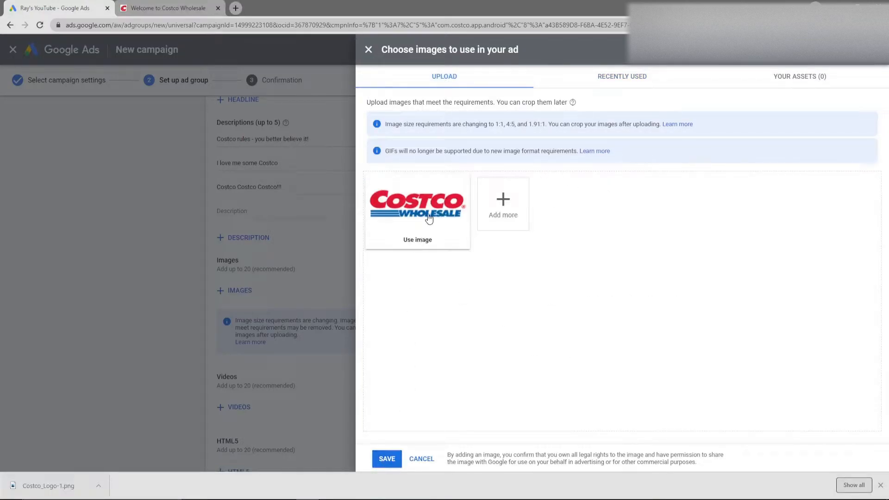
left_click(387, 458)
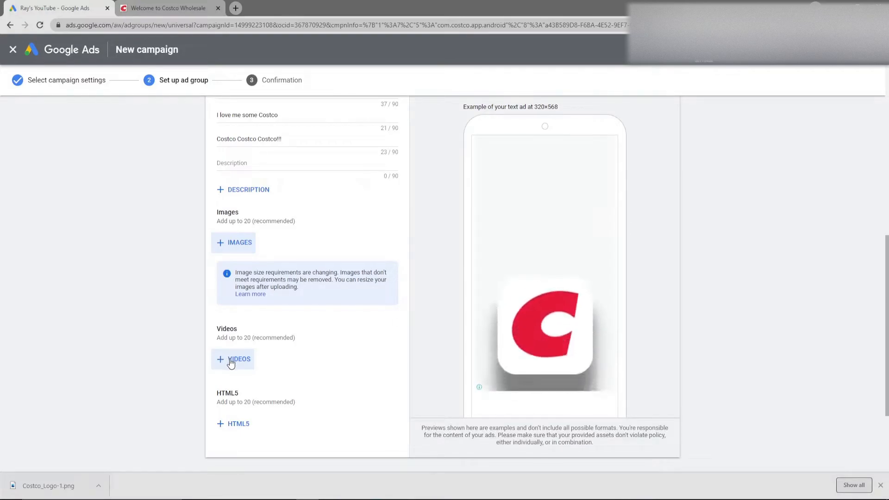
Preview the Costco ad across Google Play, Display, Search and YouTube formats.
scroll("down", 3)
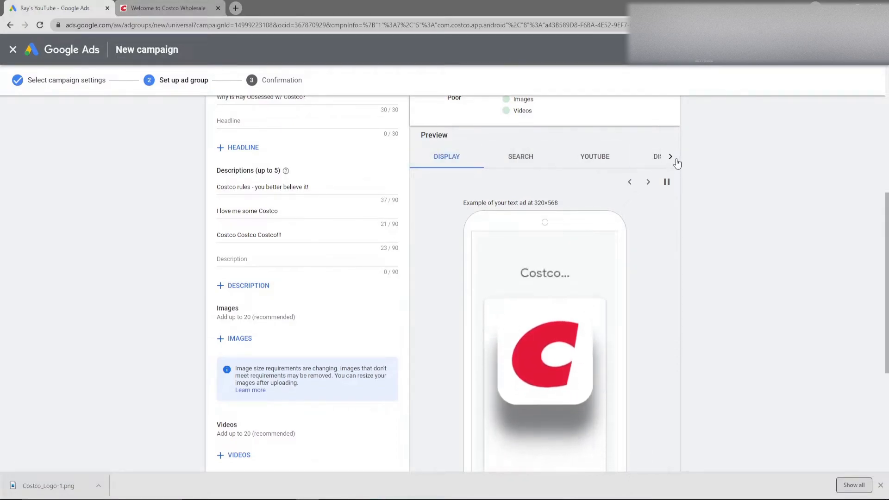
left_click(670, 156)
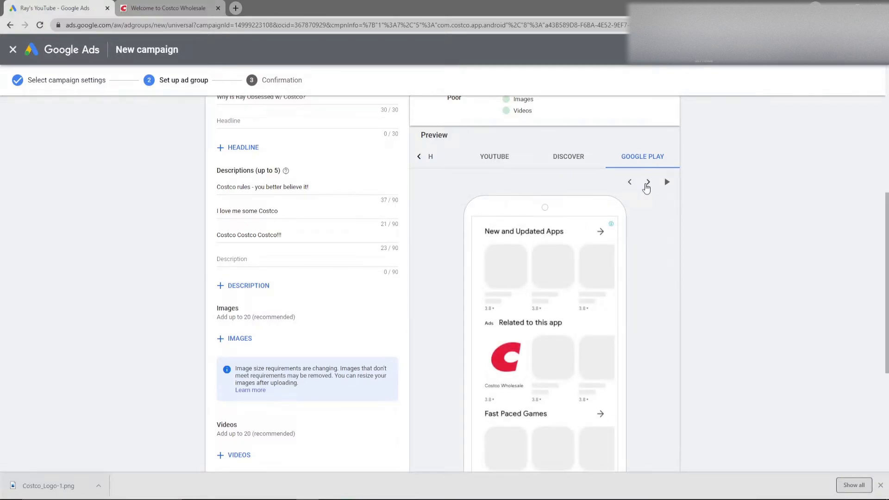
left_click(647, 182)
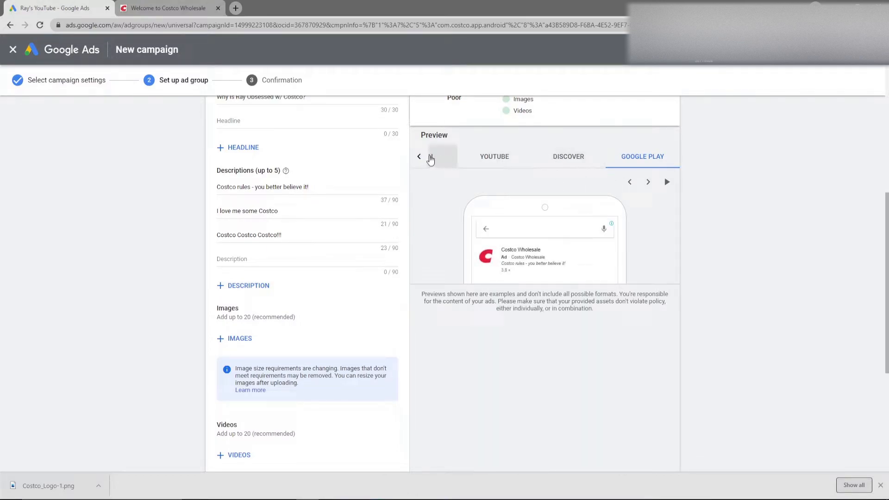
left_click(418, 157)
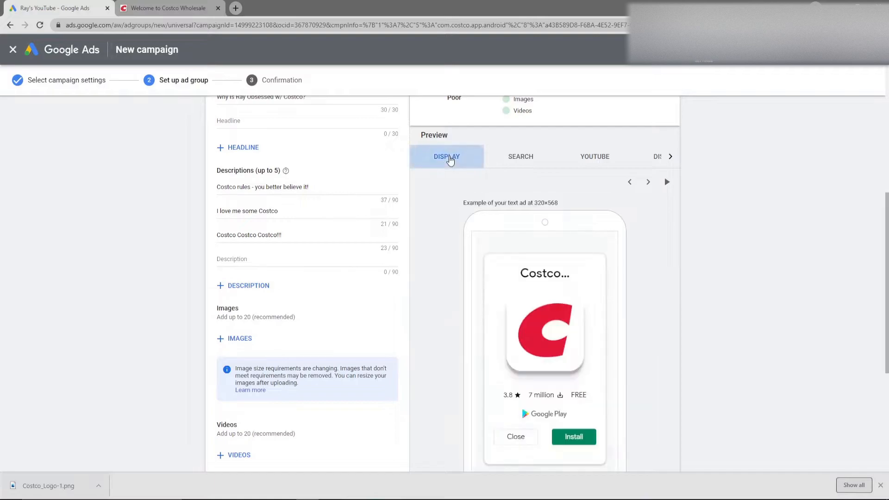
left_click(519, 156)
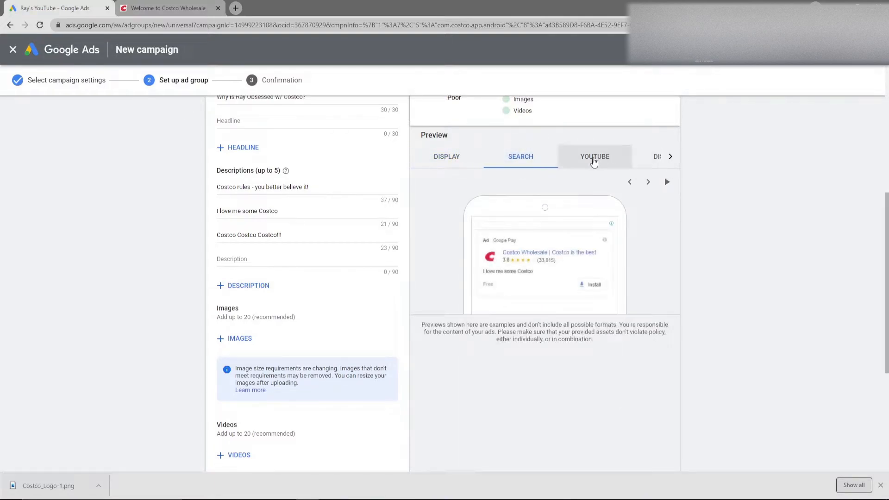
left_click(594, 157)
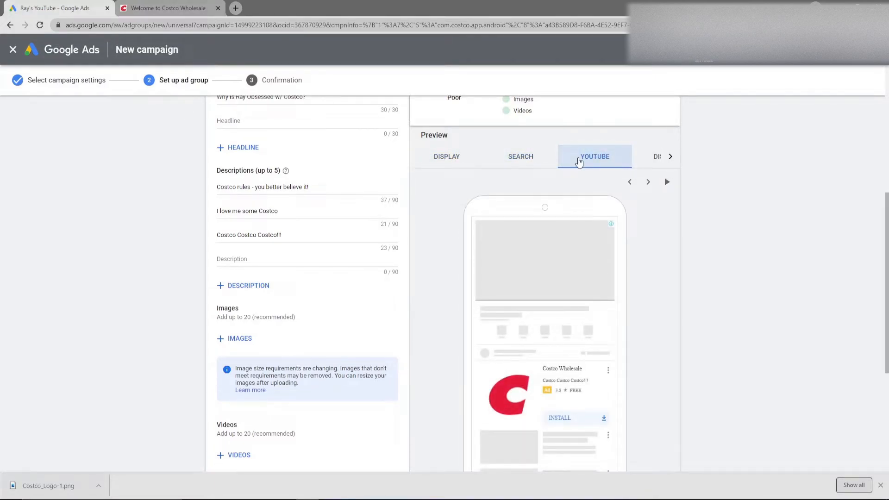
scroll("down", 3)
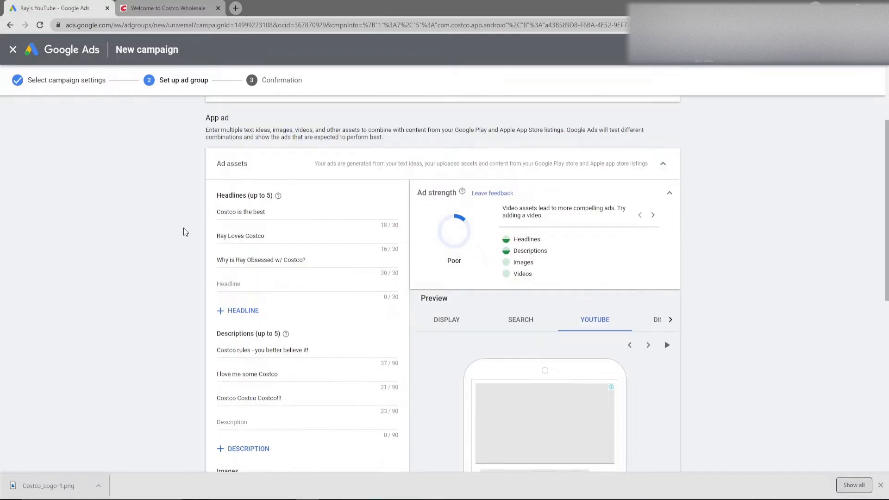
mouse_move(232, 211)
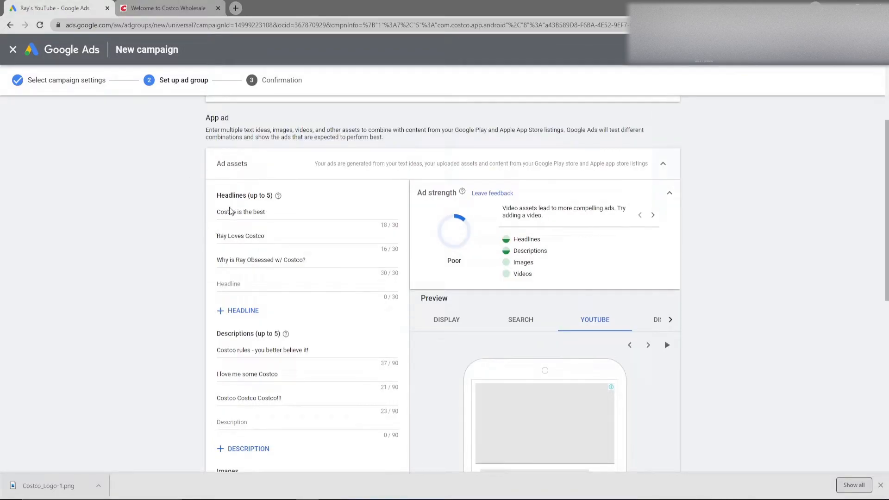
Scroll through the ad assets to review them before saving the ad group.
scroll("down", 3)
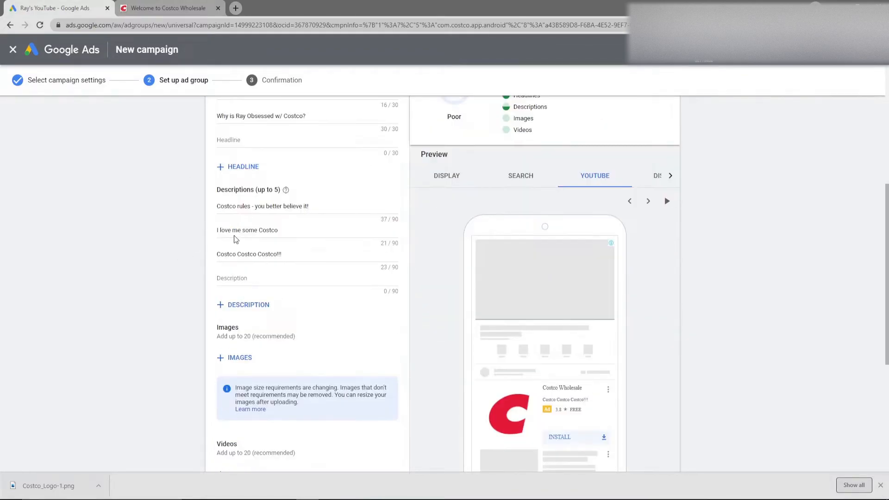
scroll("down", 3)
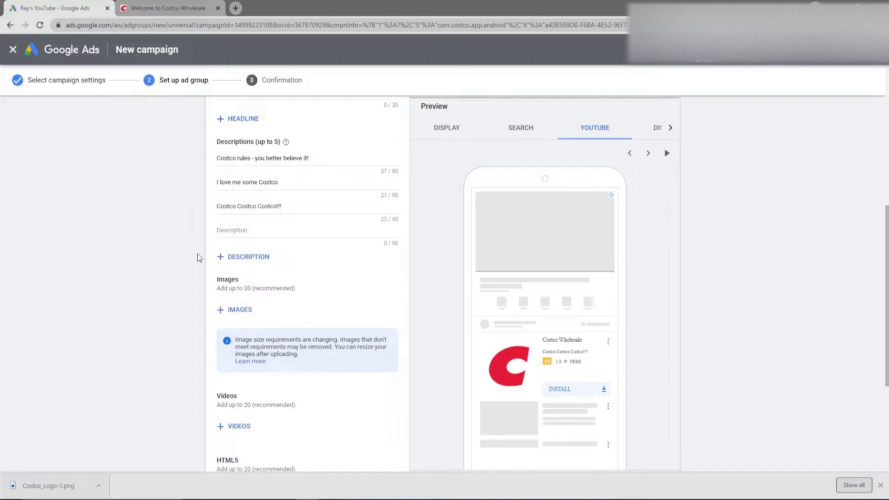
mouse_move(167, 224)
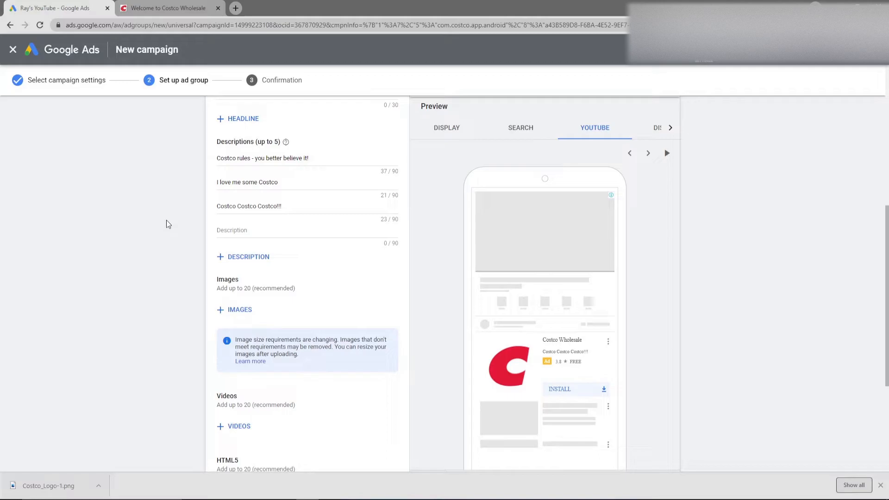
mouse_move(208, 237)
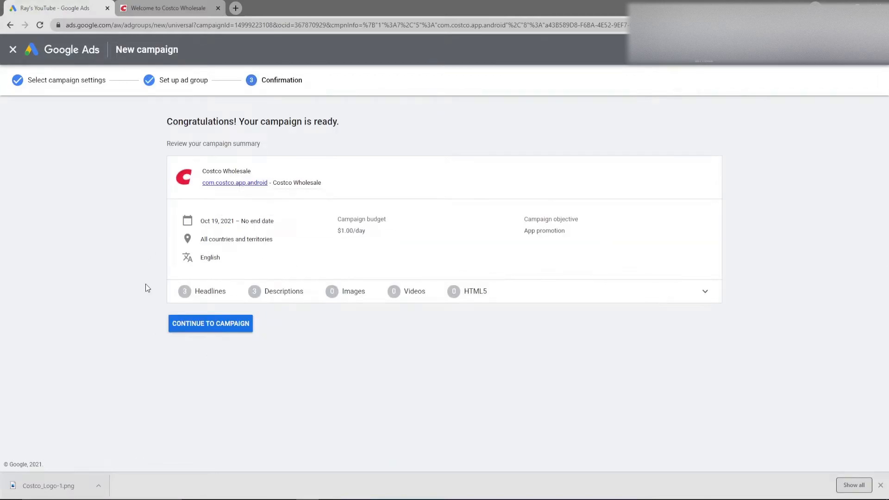
mouse_move(206, 121)
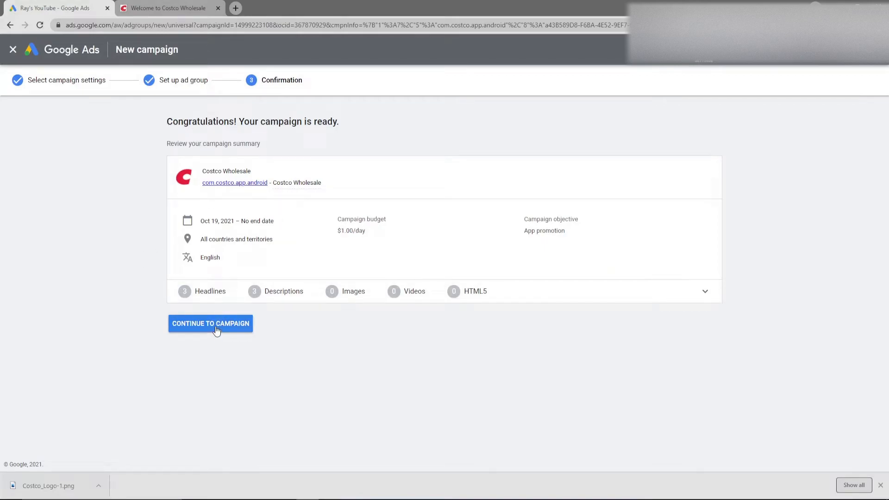
Continue from the confirmation into the new Costco App Campaign overview.
left_click(210, 323)
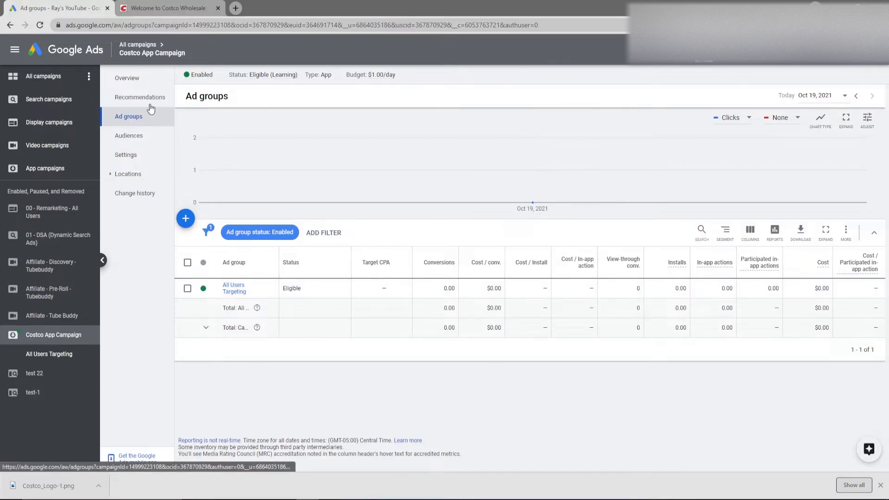
Change the Costco App Campaign status from Enabled to Paused.
left_click(198, 74)
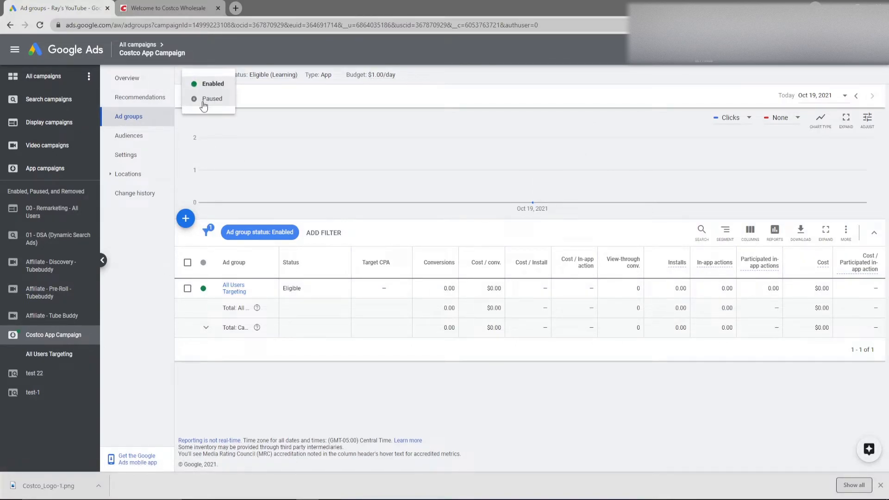
left_click(212, 98)
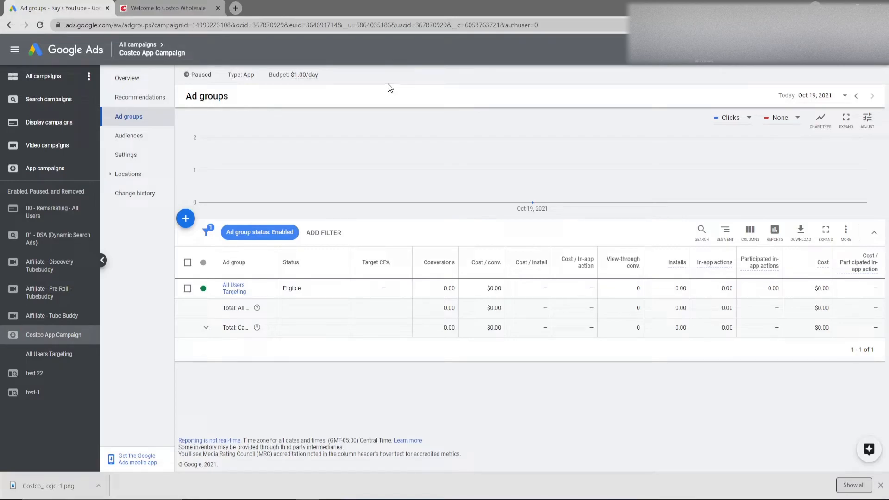
mouse_move(476, 73)
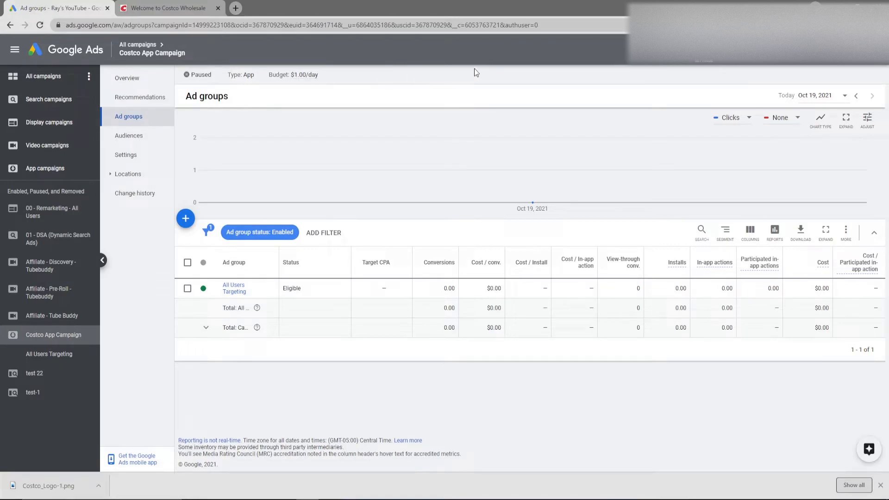
mouse_move(471, 47)
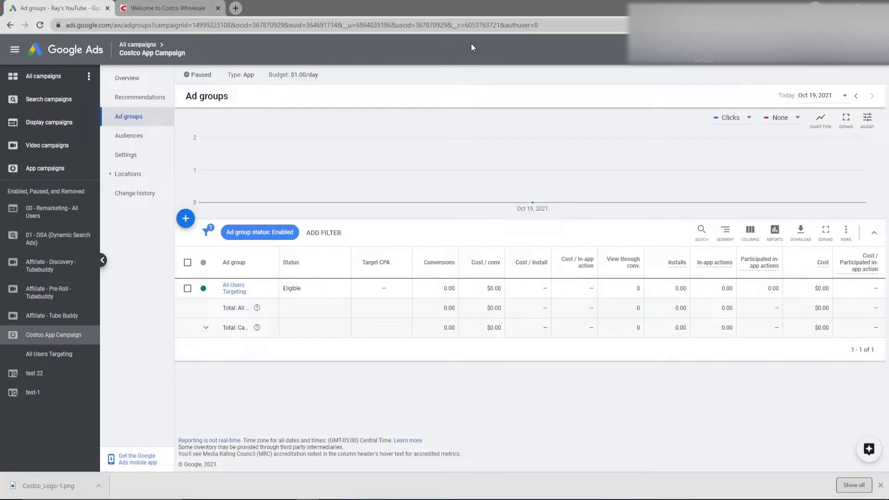
mouse_move(525, 97)
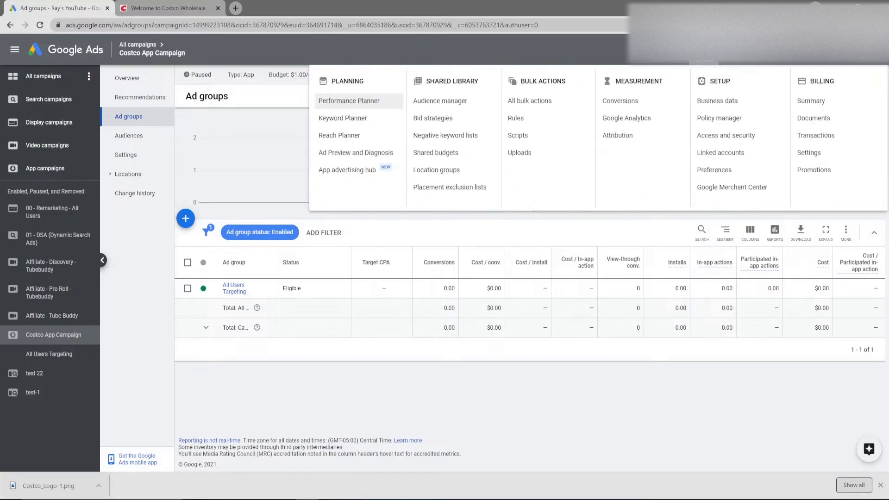
mouse_move(349, 100)
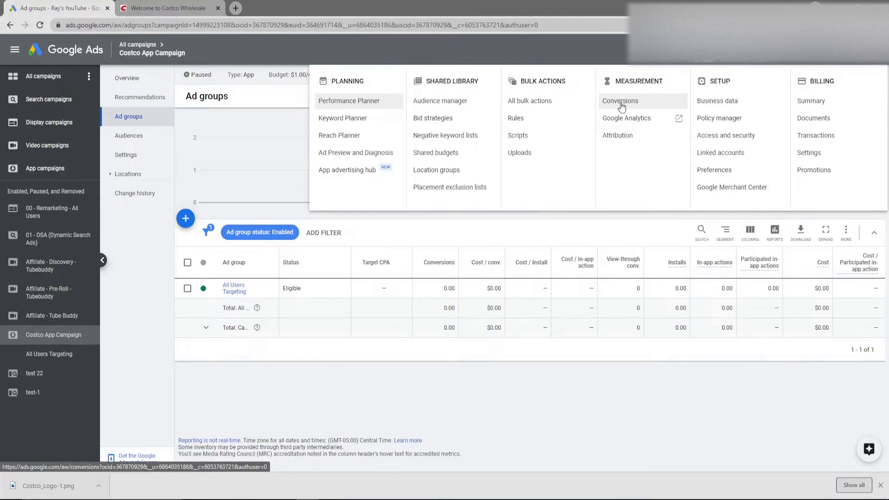
Open the Conversions page listing the Costco Wholesale (Android) installs conversion action.
left_click(619, 100)
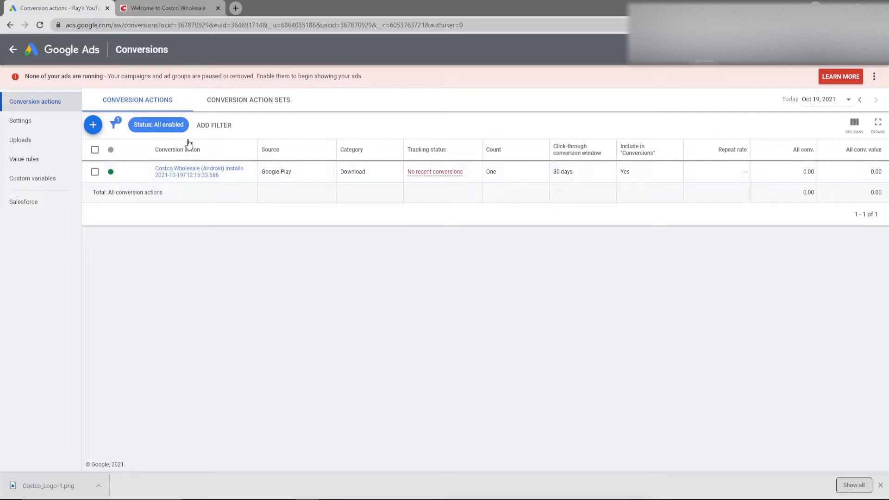
left_click(92, 124)
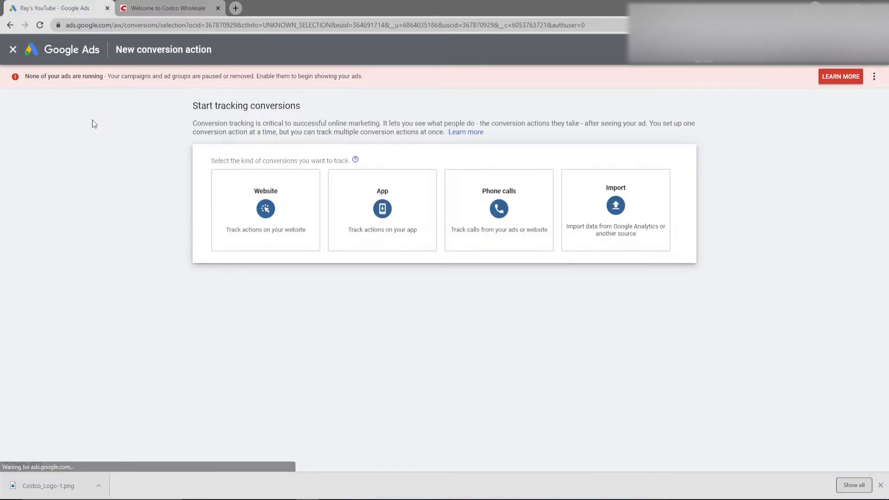
mouse_move(382, 203)
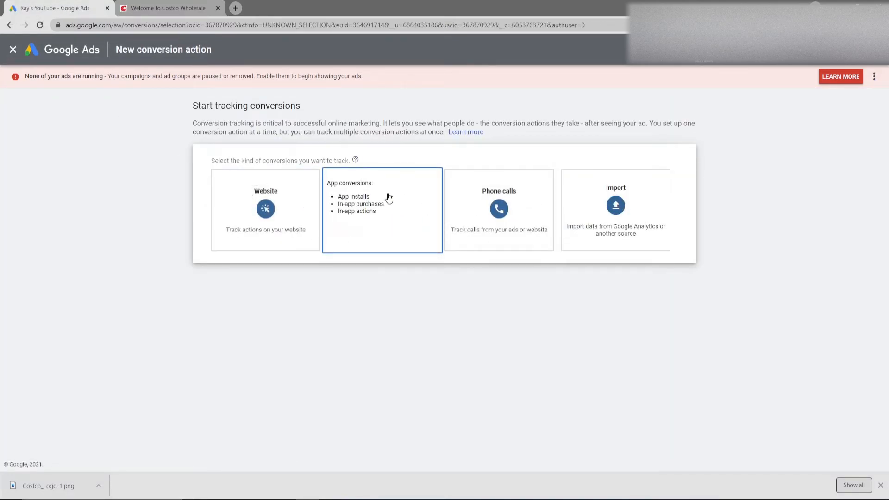
left_click(382, 209)
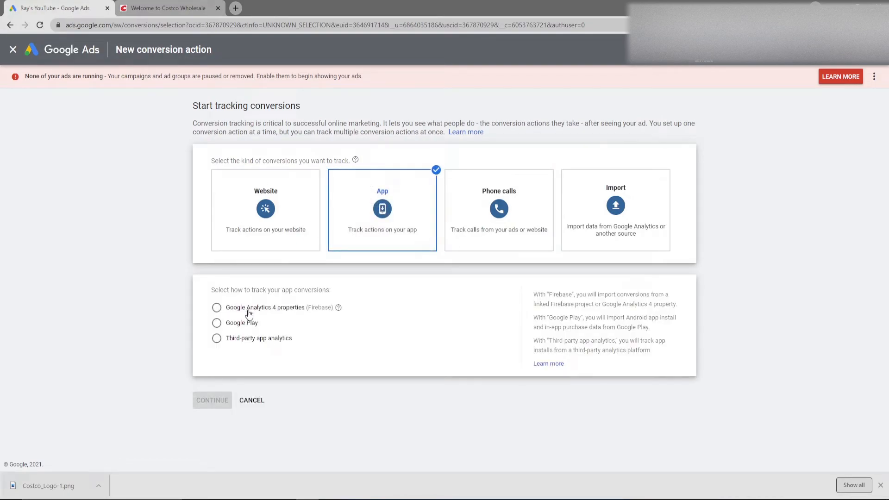
mouse_move(229, 341)
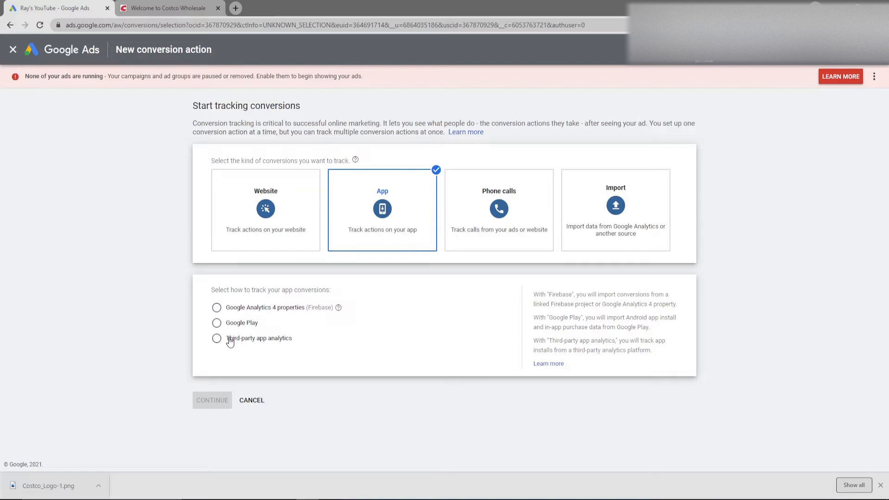
mouse_move(232, 311)
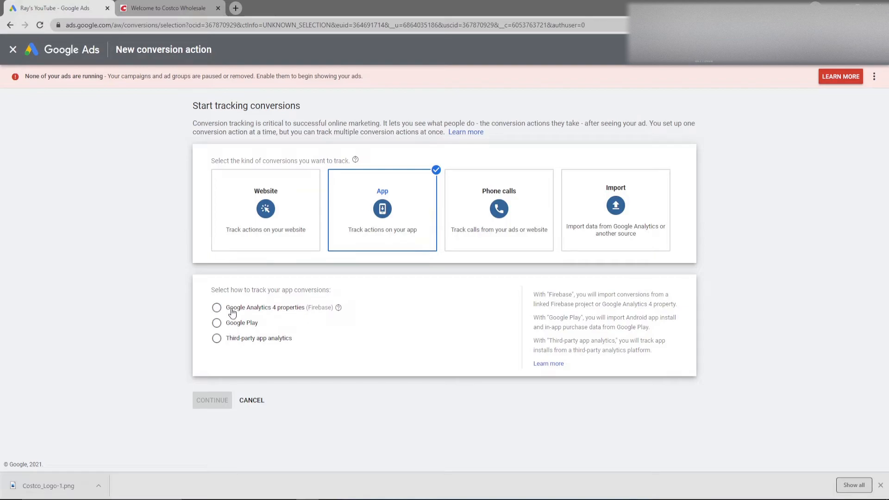
left_click(216, 339)
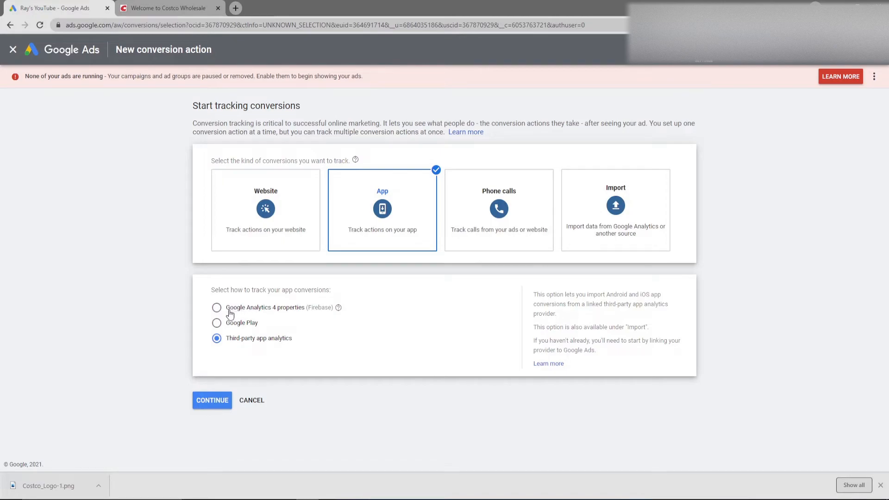
left_click(216, 307)
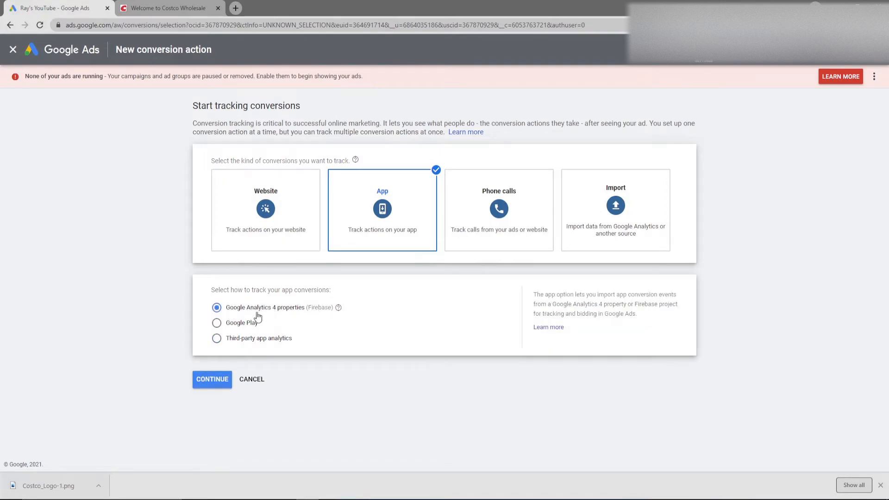
left_click(217, 337)
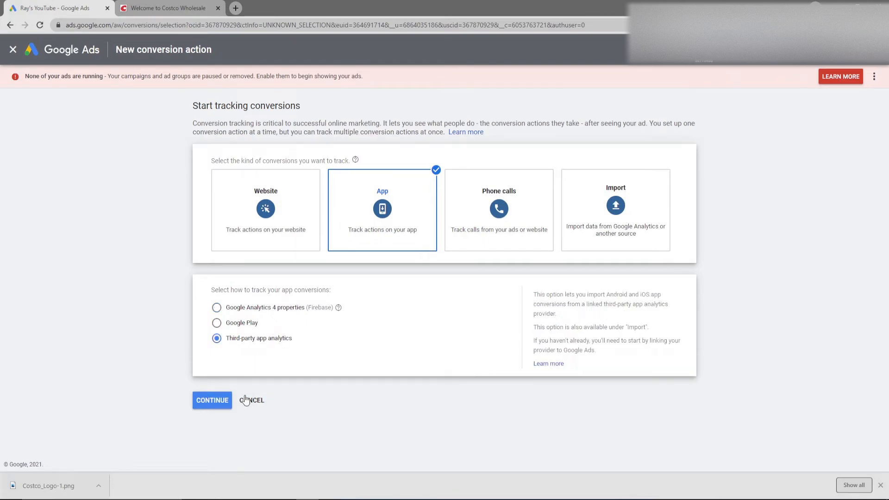
left_click(252, 400)
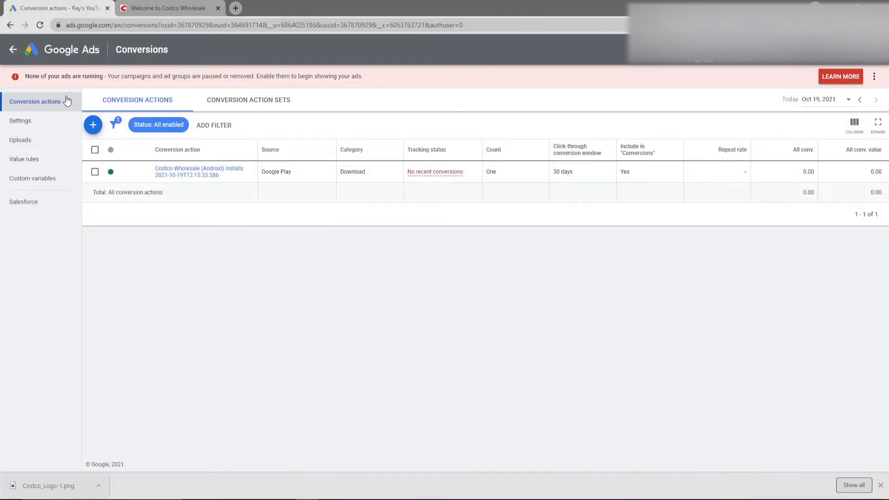
mouse_move(277, 289)
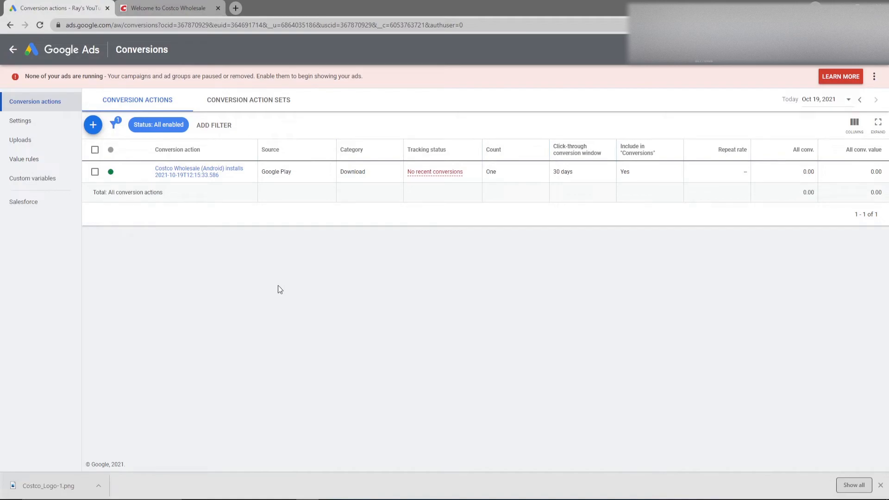